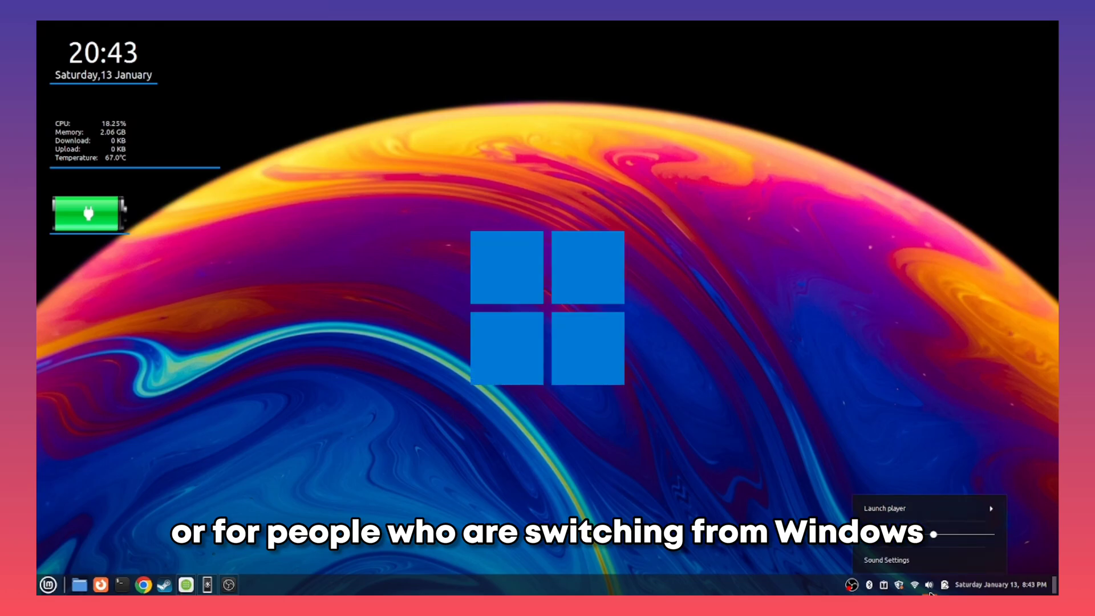
Dismiss the sound applet popup so the desktop is clear for its context menu
{"action": "left_click", "coordinate": [915, 585]}
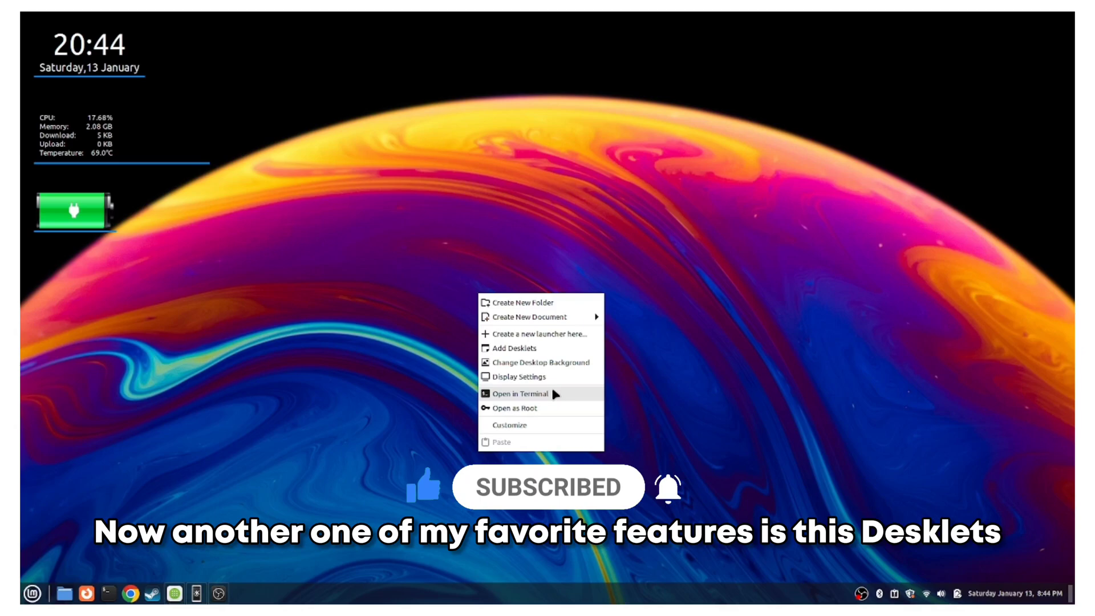
{"action": "mouse_move", "coordinate": [523, 349]}
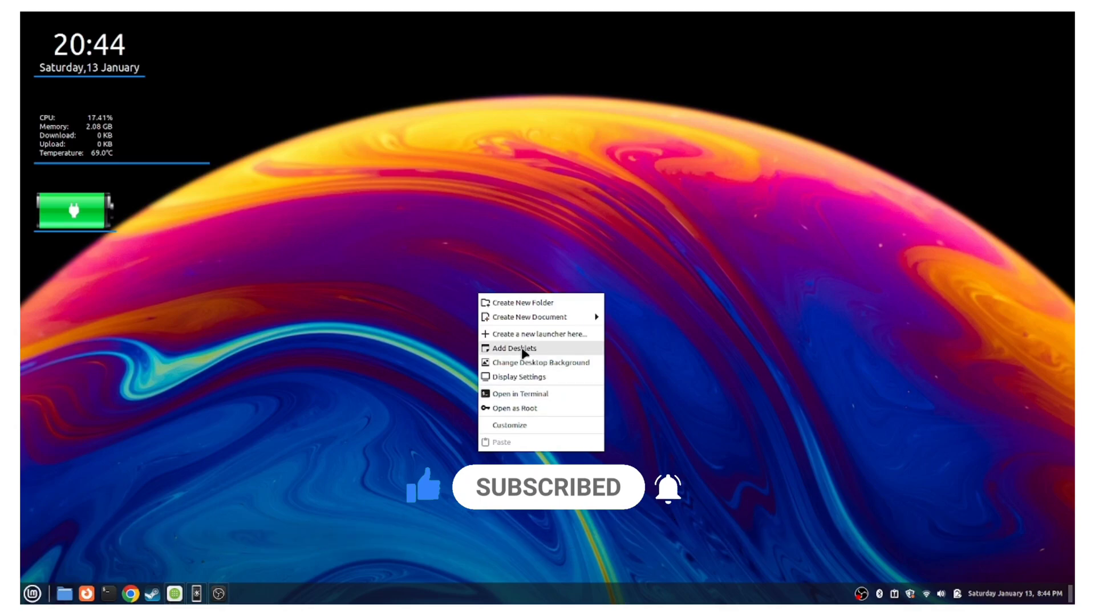
Add the time desklet to the desktop and browse the downloadable desklets list
{"action": "left_click", "coordinate": [512, 348]}
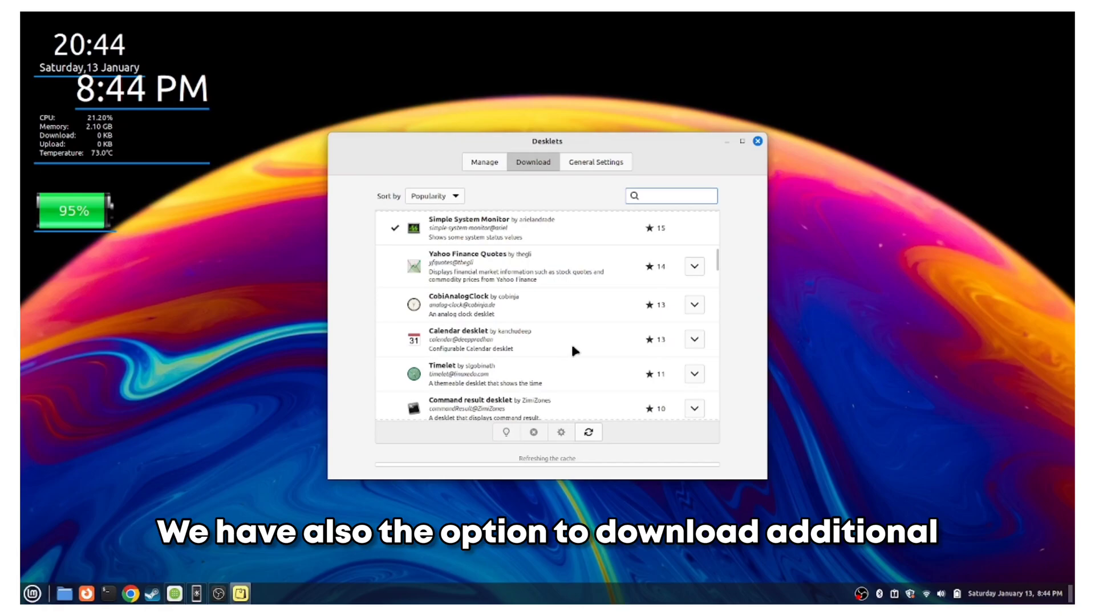
{"action": "scroll", "scroll_direction": "down", "scroll_amount": 3}
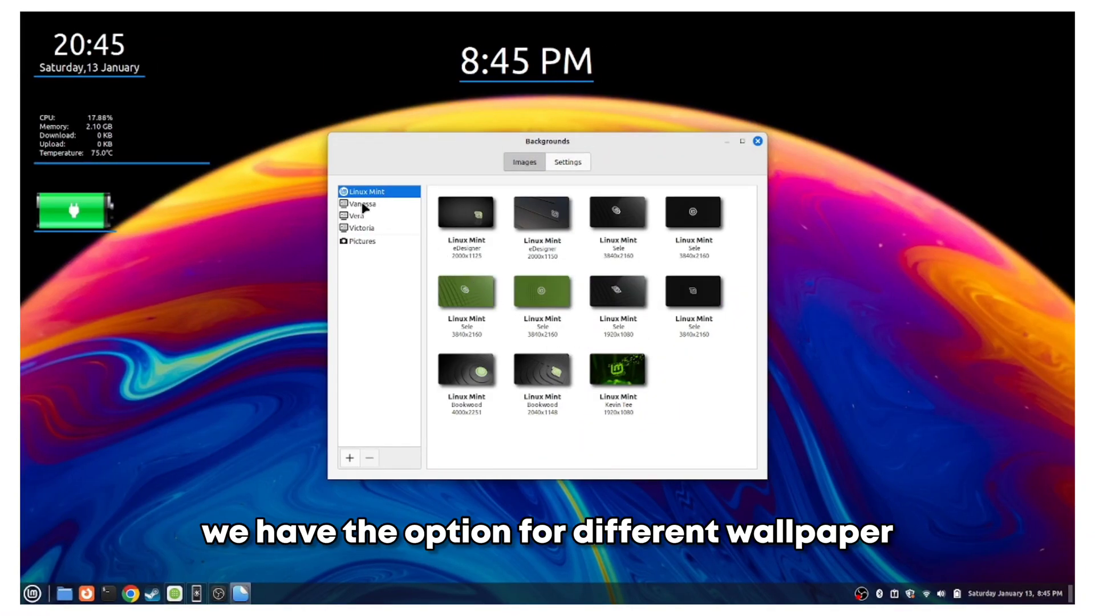
Browse the Vanessa, Vera and Victoria wallpaper collections in Backgrounds
{"action": "left_click", "coordinate": [359, 204]}
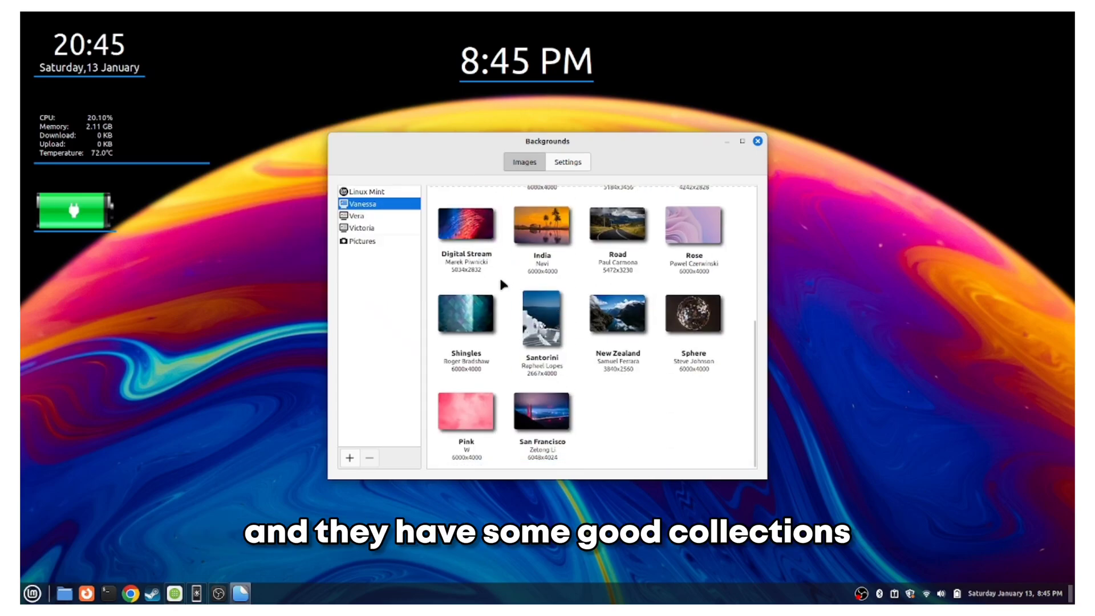
{"action": "left_click", "coordinate": [357, 215]}
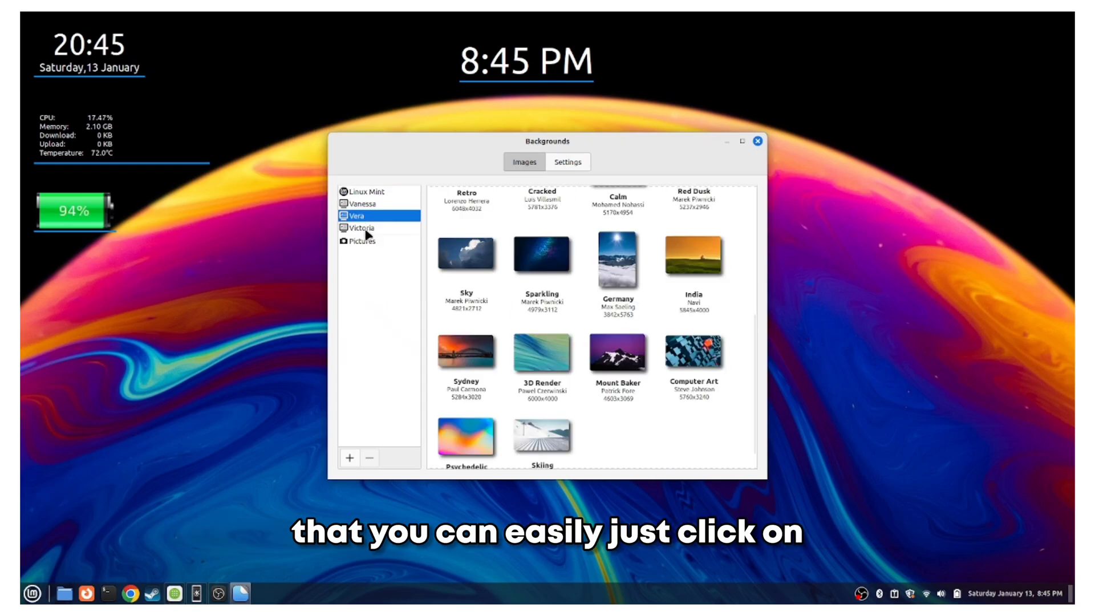
{"action": "left_click", "coordinate": [362, 228]}
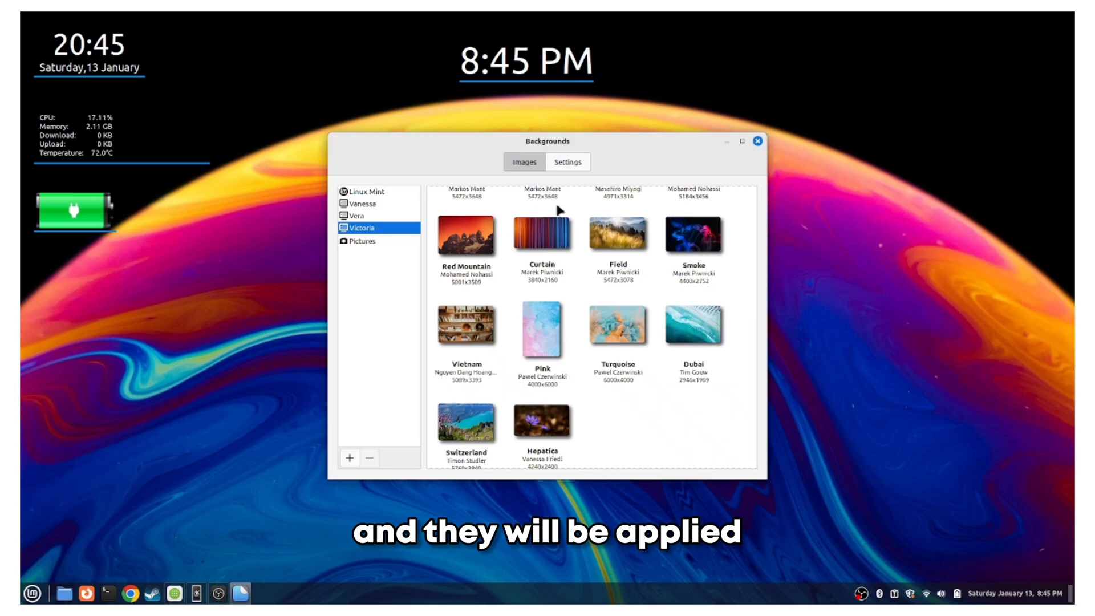
Show the Cinnamon menu's application categories and launch Software Manager from it
{"action": "left_click", "coordinate": [51, 580]}
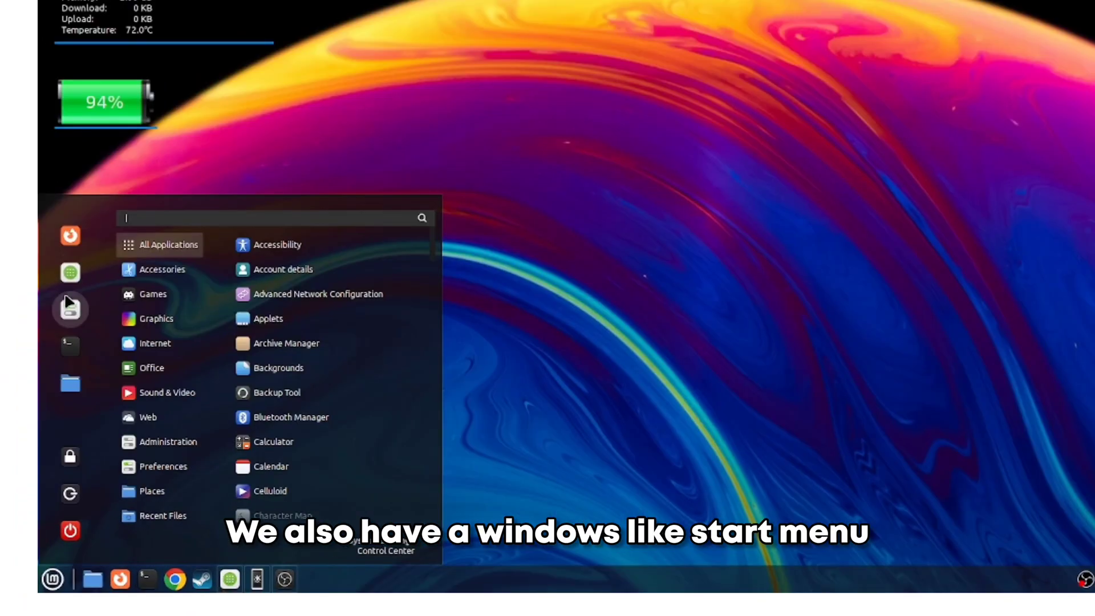
{"action": "mouse_move", "coordinate": [102, 467]}
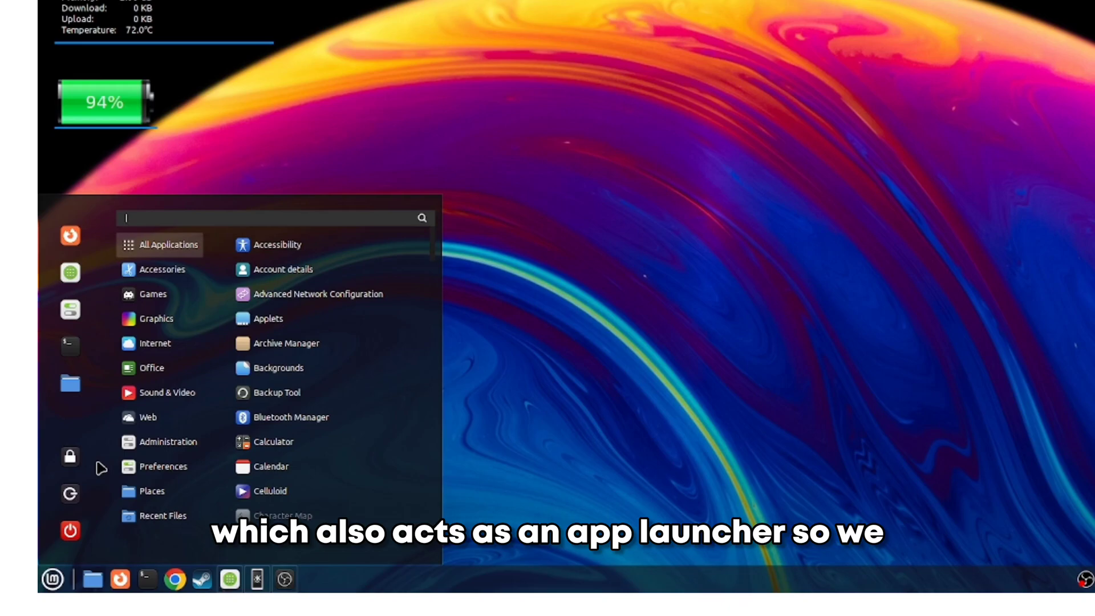
{"action": "mouse_move", "coordinate": [69, 530]}
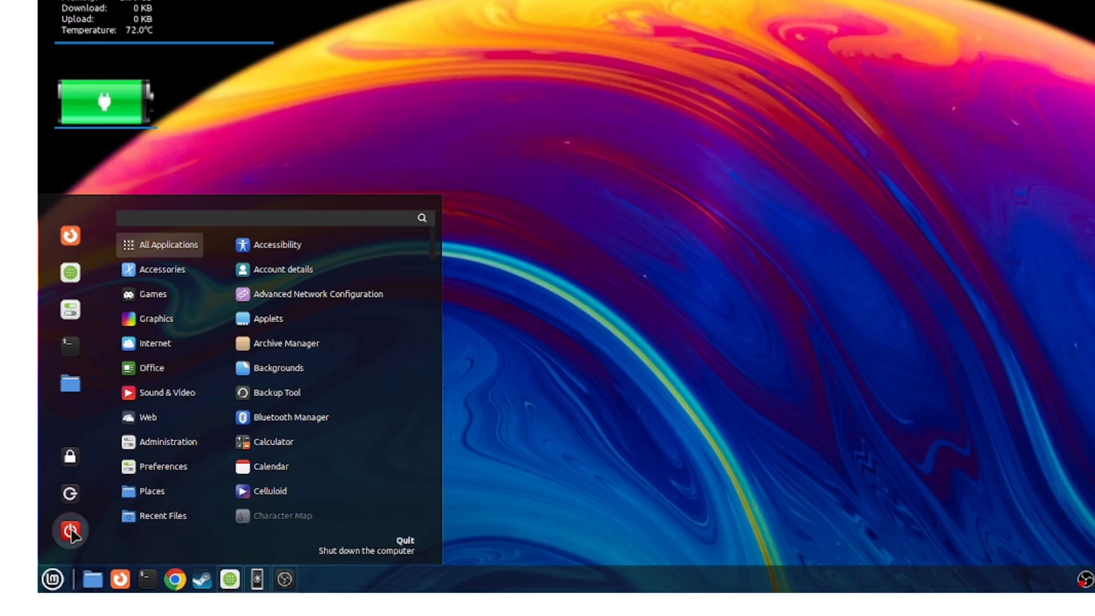
{"action": "left_click", "coordinate": [71, 529]}
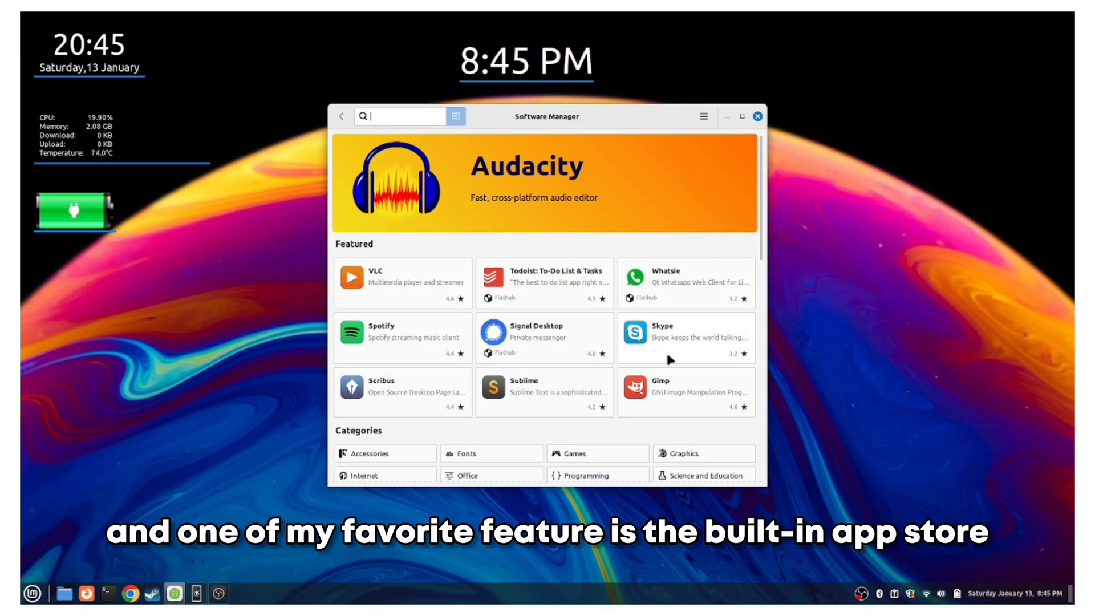
Browse the featured and top-rated apps, then choose VLC's Flatpak (Flathub) package
{"action": "scroll", "scroll_direction": "down", "scroll_amount": 3}
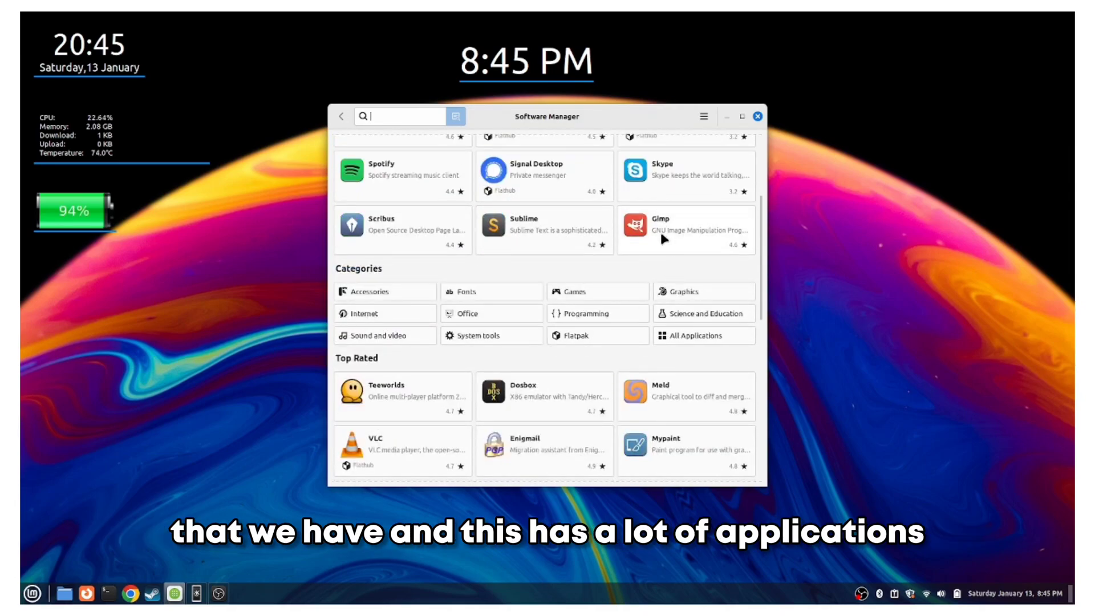
{"action": "scroll", "scroll_direction": "down", "scroll_amount": 3}
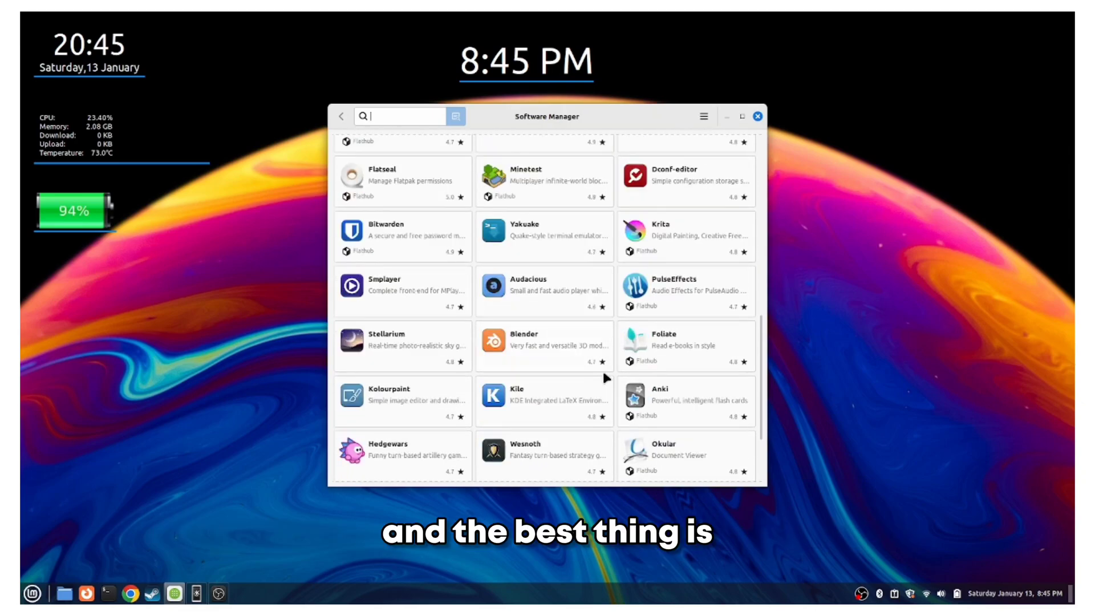
{"action": "scroll", "scroll_direction": "down", "scroll_amount": 3}
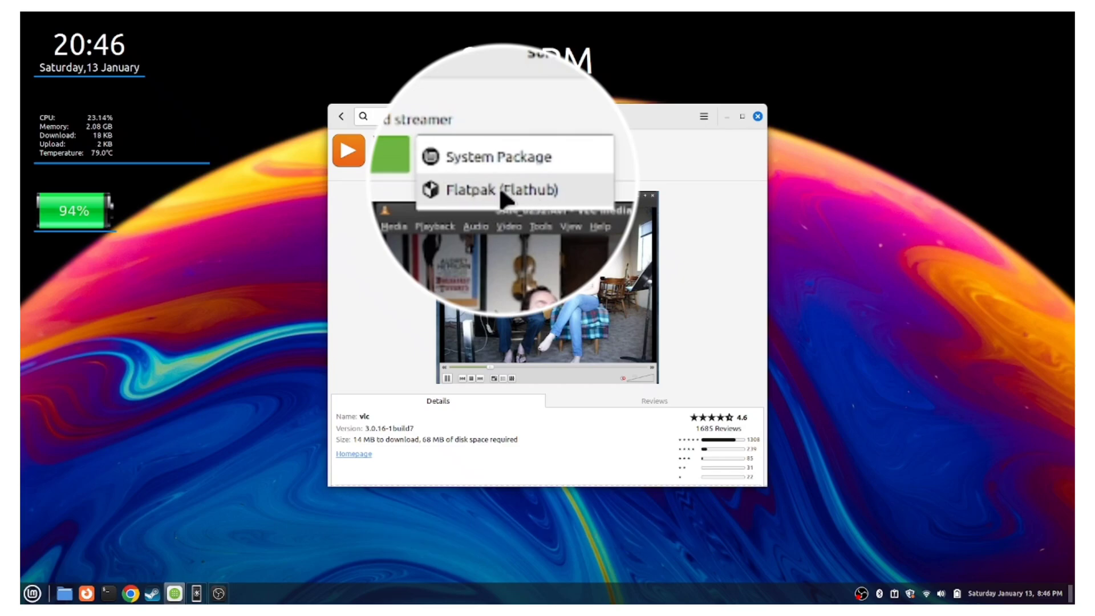
{"action": "left_click", "coordinate": [490, 190]}
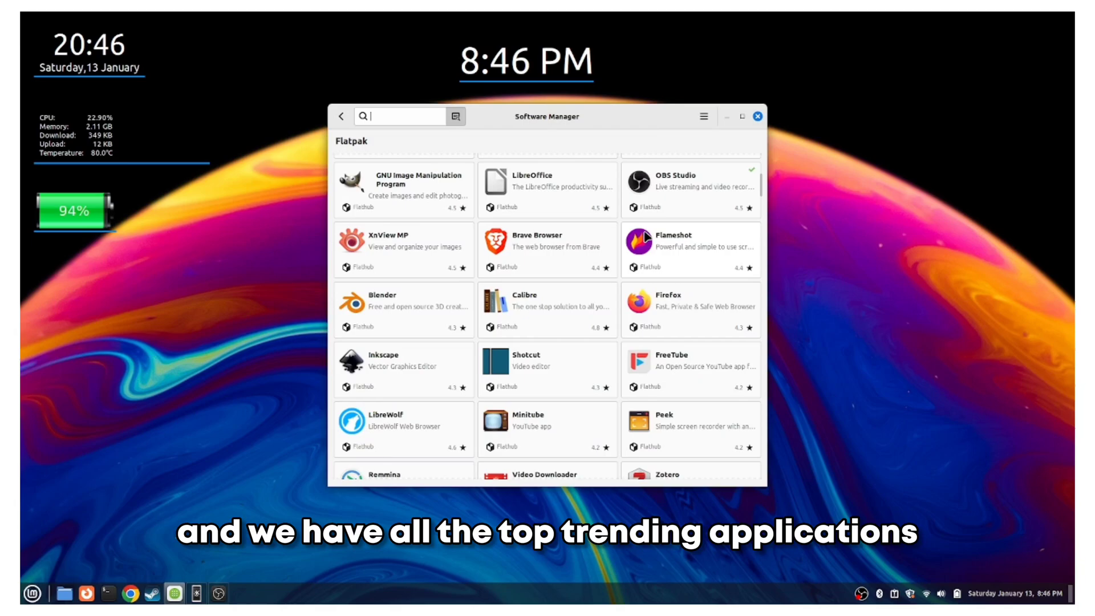
Scroll through the Flatpak application category listing
{"action": "scroll", "scroll_direction": "down", "scroll_amount": 3}
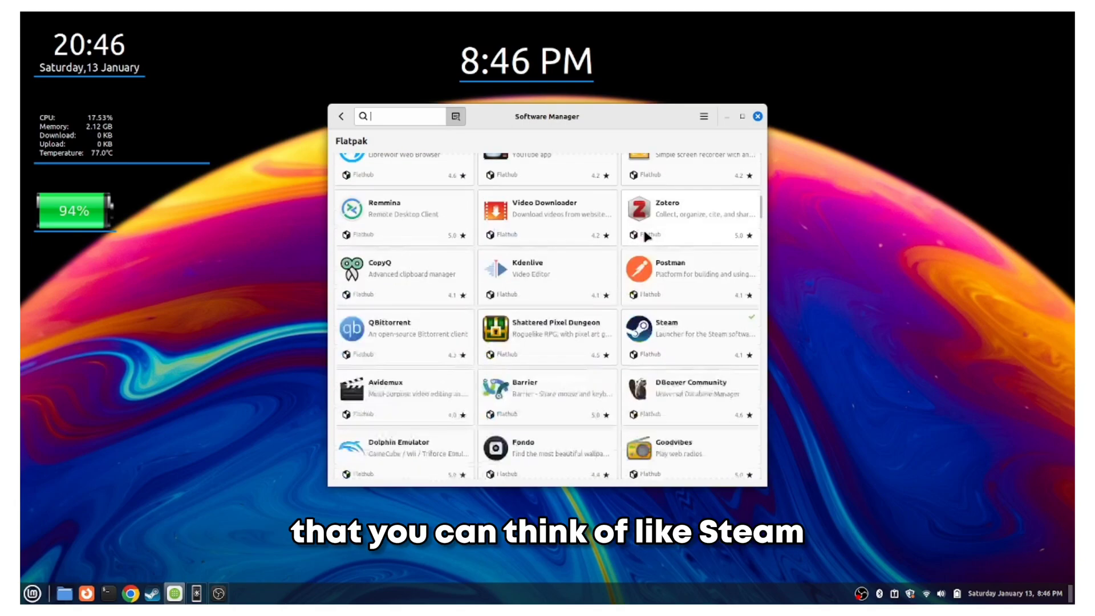
{"action": "scroll", "scroll_direction": "down", "scroll_amount": 3}
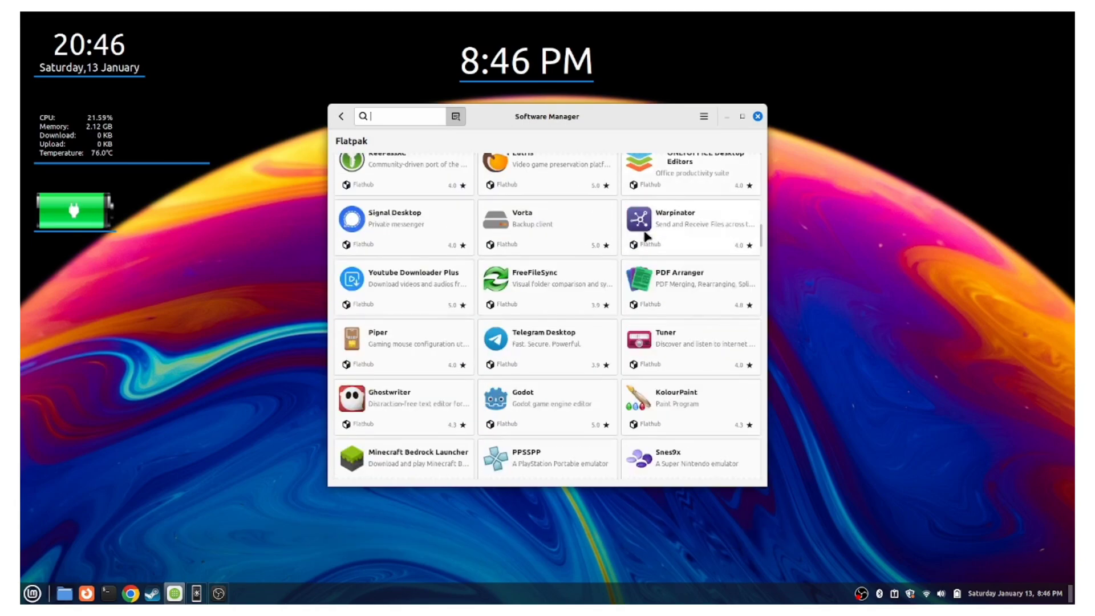
{"action": "scroll", "scroll_direction": "down", "scroll_amount": 3}
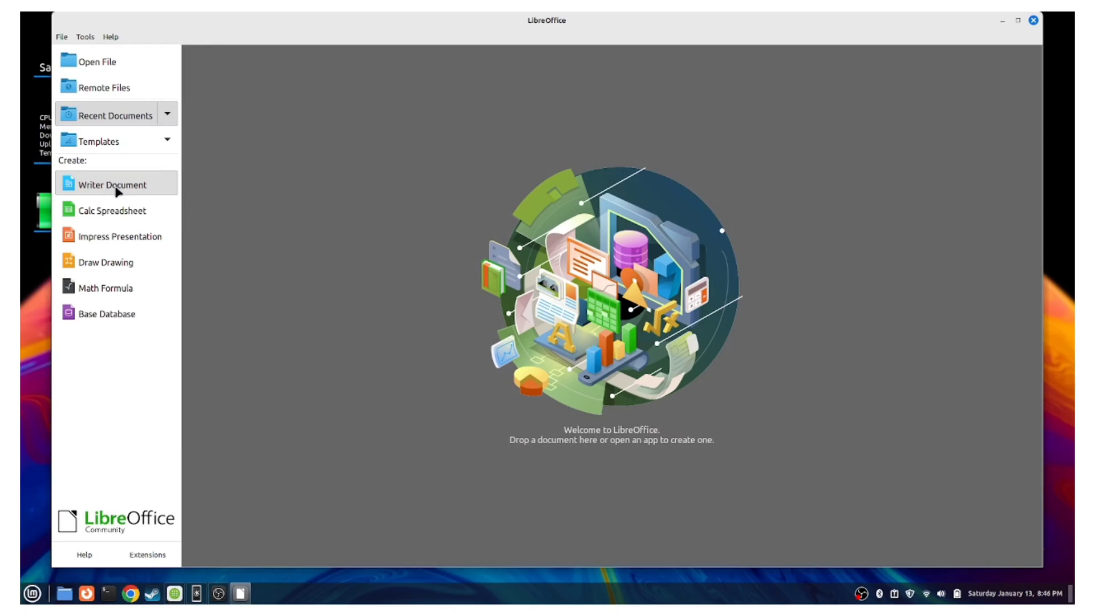
Create a blank Writer document, dismiss Tip of the Day and place the cursor on the page
{"action": "left_click", "coordinate": [112, 183]}
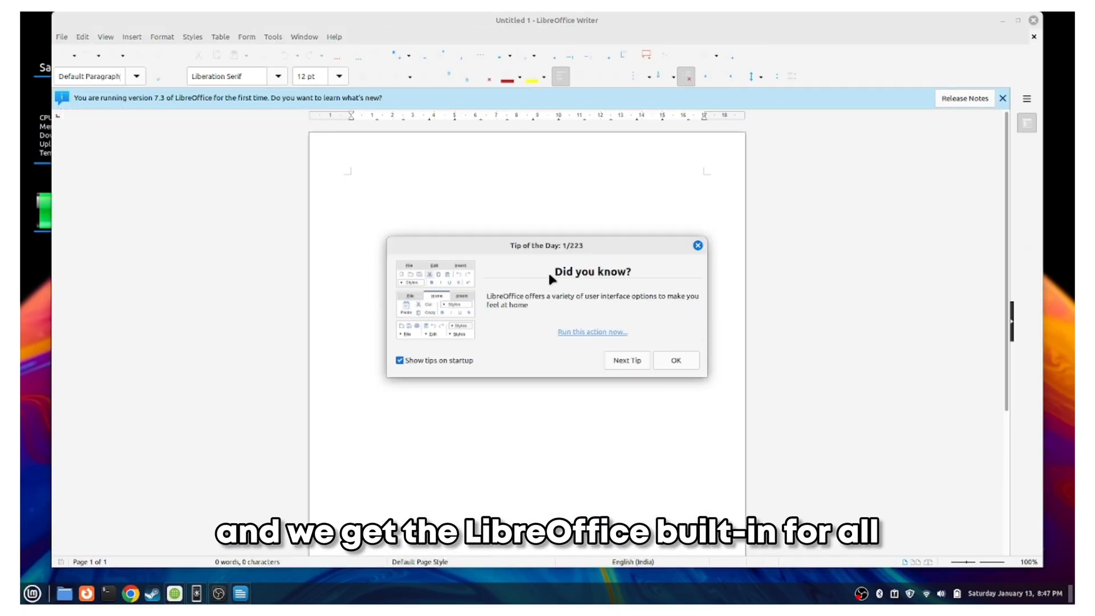
{"action": "left_click", "coordinate": [674, 360]}
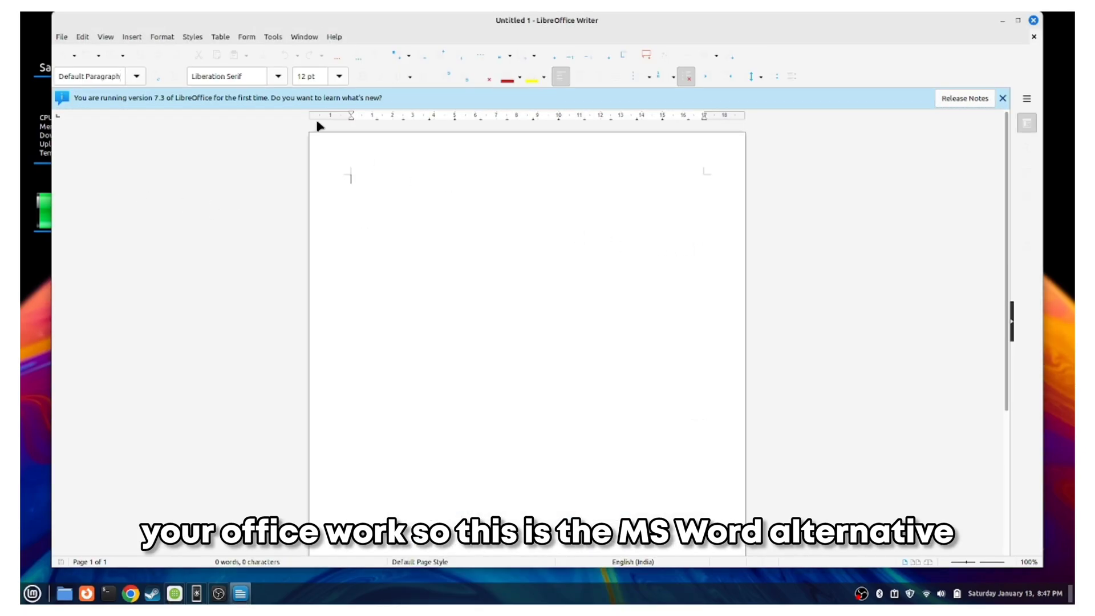
{"action": "left_click", "coordinate": [82, 37]}
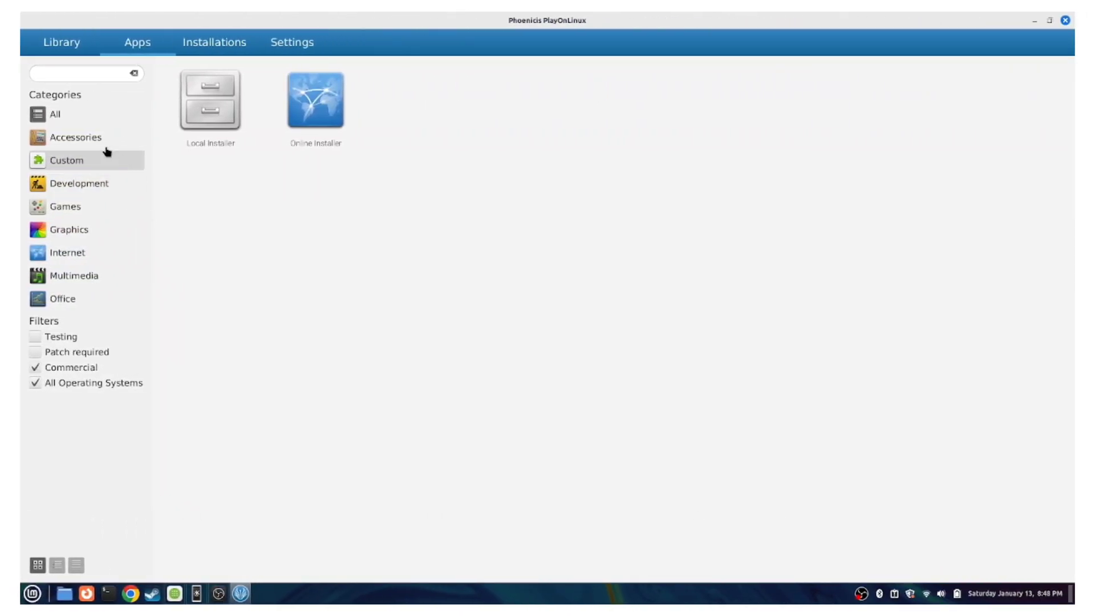
{"action": "left_click", "coordinate": [54, 114]}
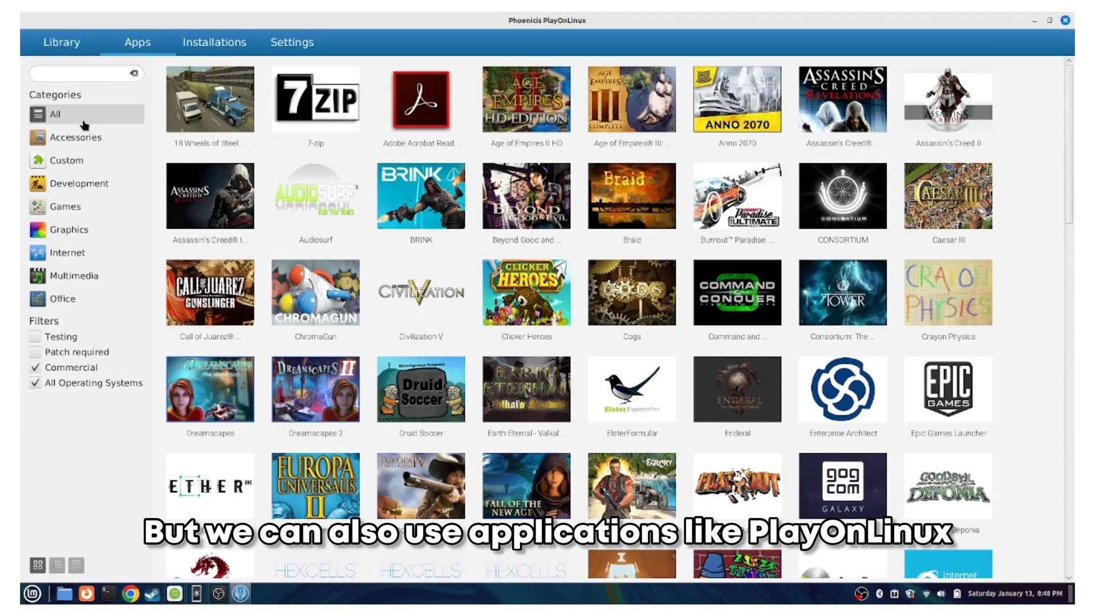
{"action": "mouse_move", "coordinate": [800, 388]}
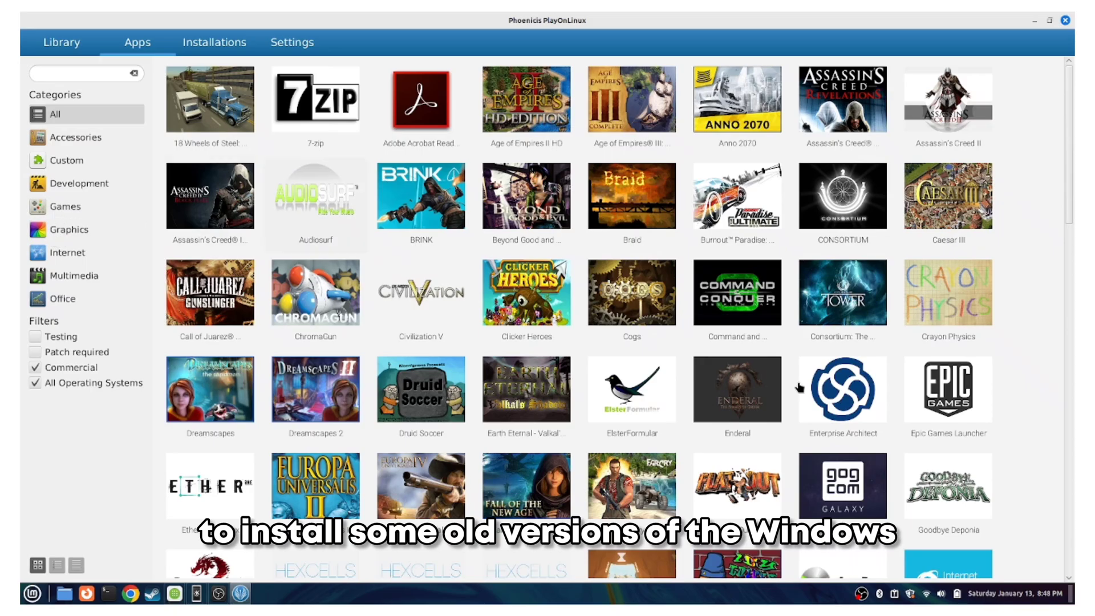
{"action": "scroll", "scroll_direction": "down", "scroll_amount": 3}
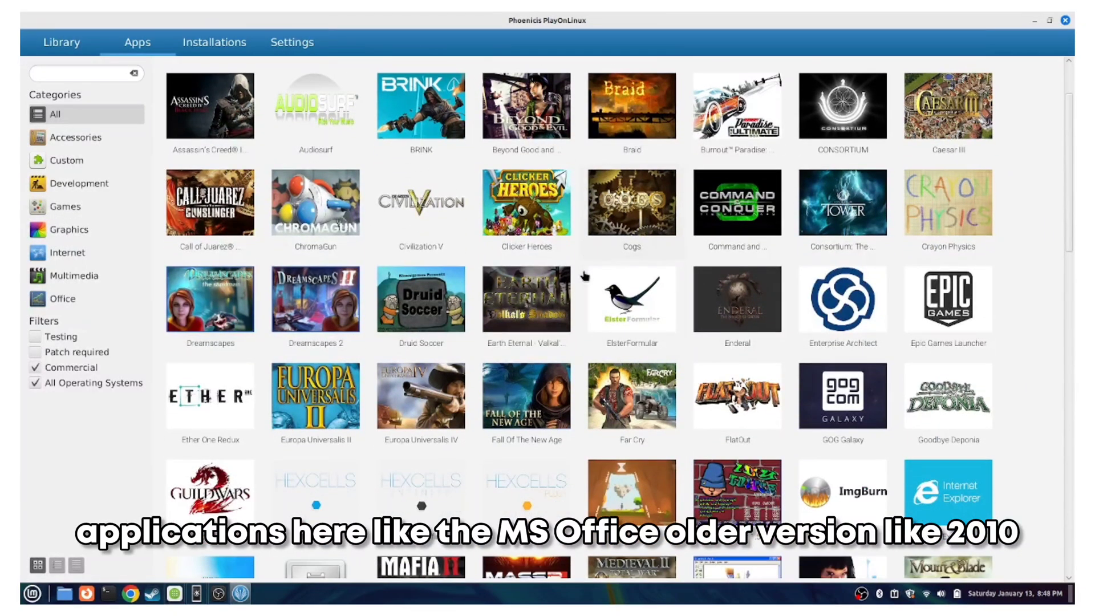
{"action": "scroll", "scroll_direction": "down", "scroll_amount": 3}
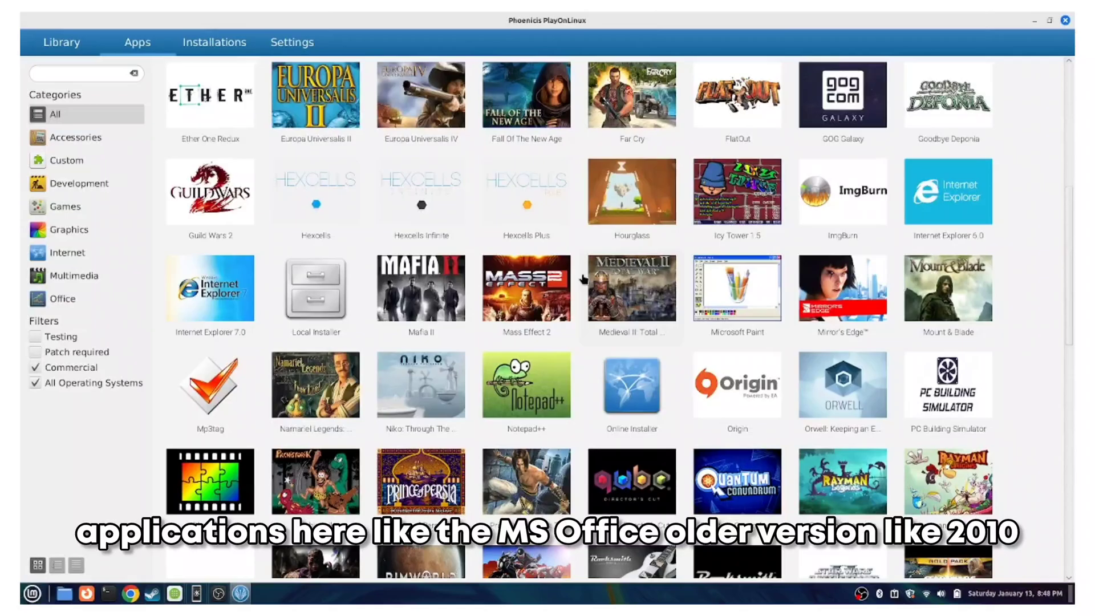
{"action": "scroll", "scroll_direction": "down", "scroll_amount": 3}
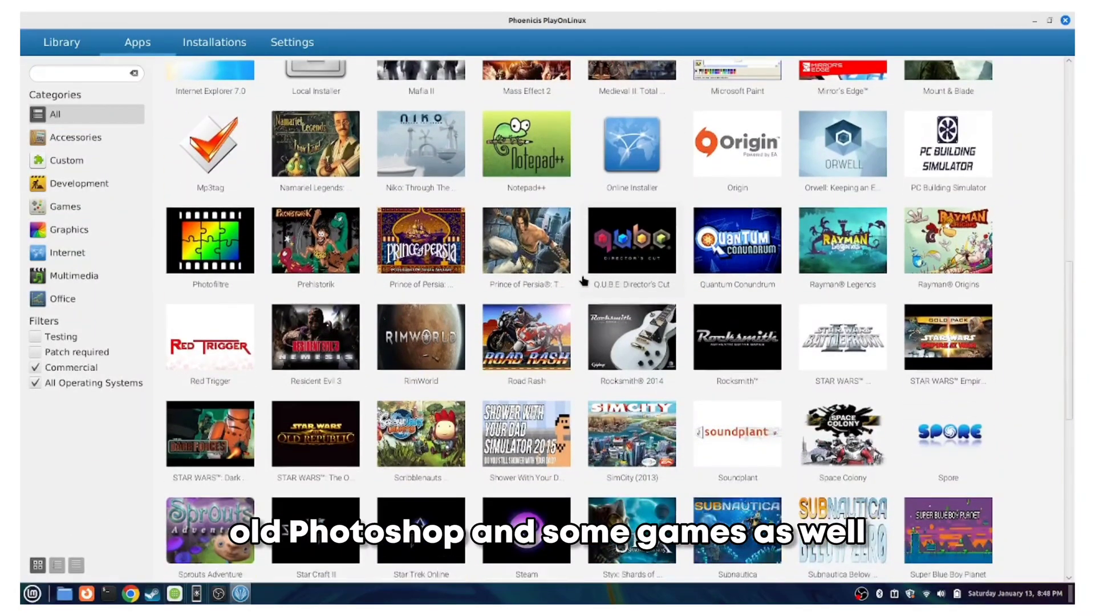
{"action": "scroll", "scroll_direction": "down", "scroll_amount": 3}
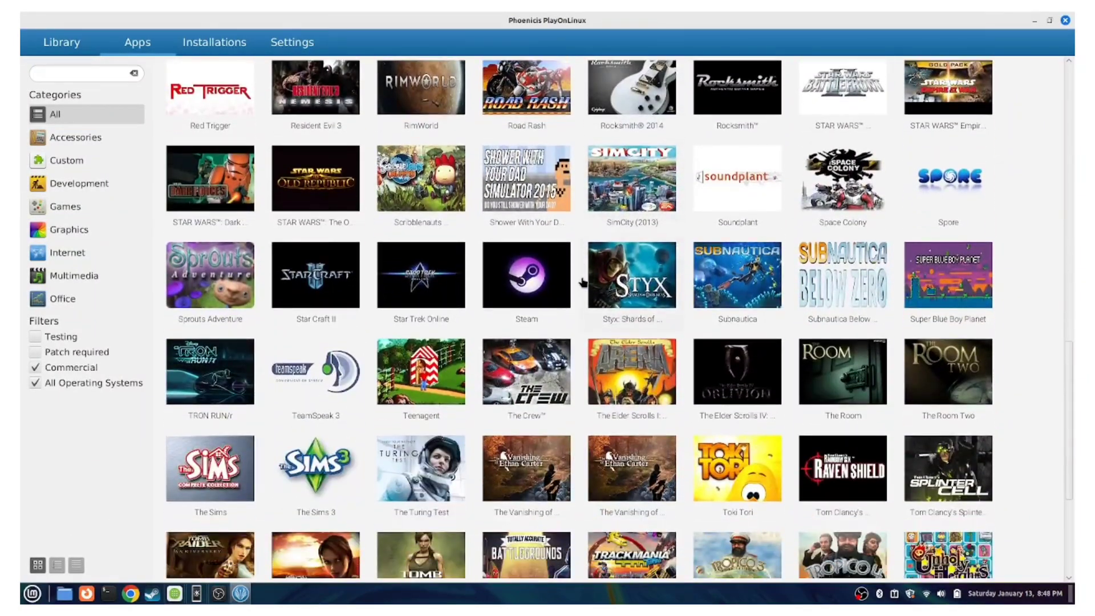
{"action": "scroll", "scroll_direction": "down", "scroll_amount": 3}
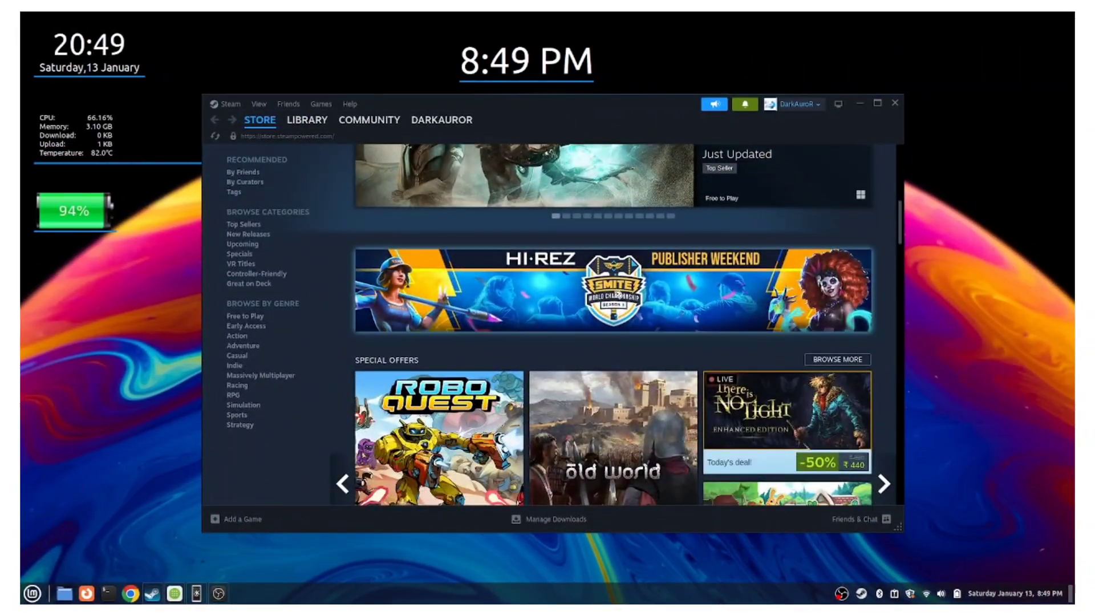
Look over the Steam store page and enter full-screen Big Picture mode
{"action": "scroll", "scroll_direction": "down", "scroll_amount": 3}
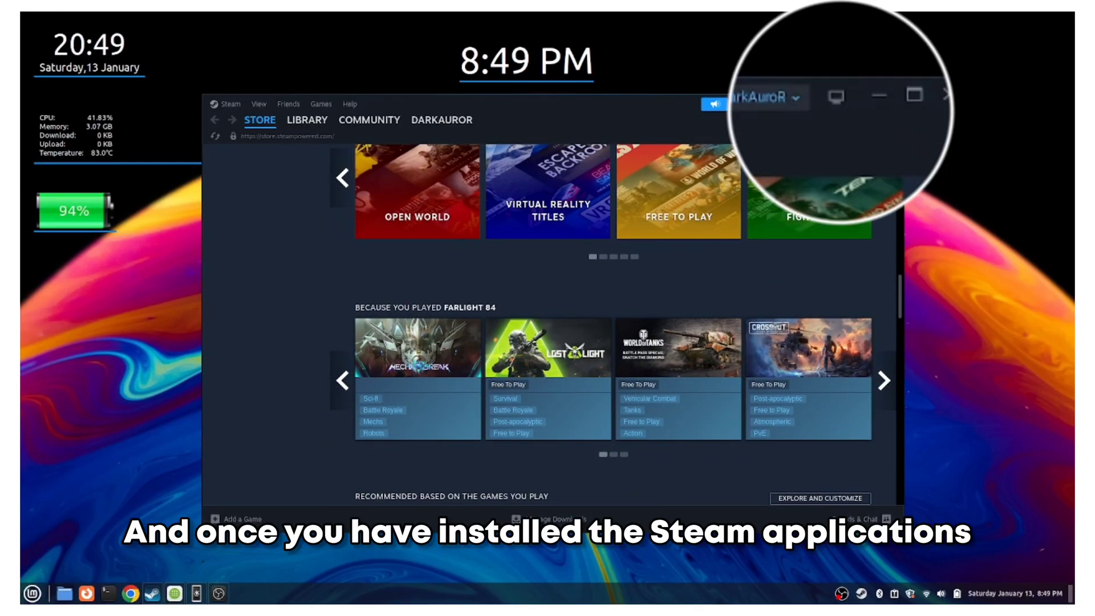
{"action": "mouse_move", "coordinate": [836, 96]}
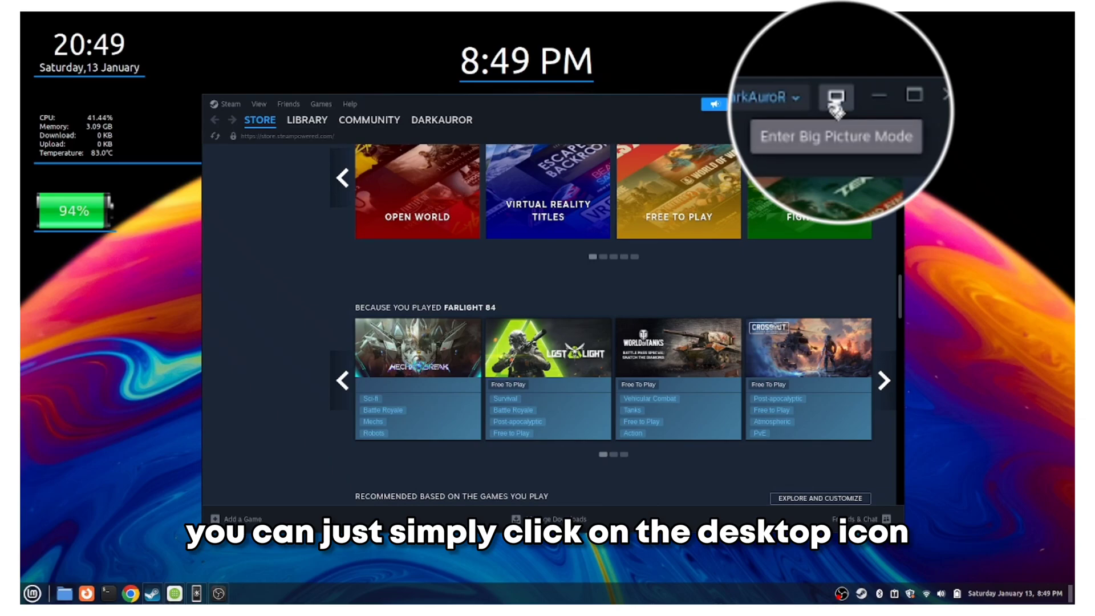
{"action": "left_click", "coordinate": [835, 96]}
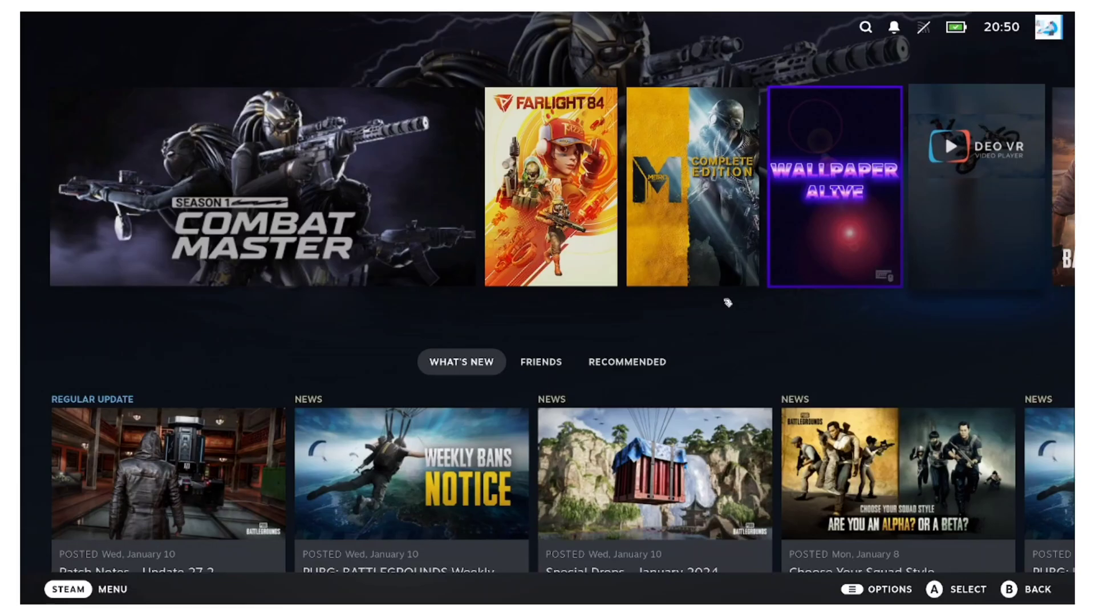
Scroll the Big Picture home screen and bring up the STEAM MENU
{"action": "scroll", "scroll_direction": "down", "scroll_amount": 3}
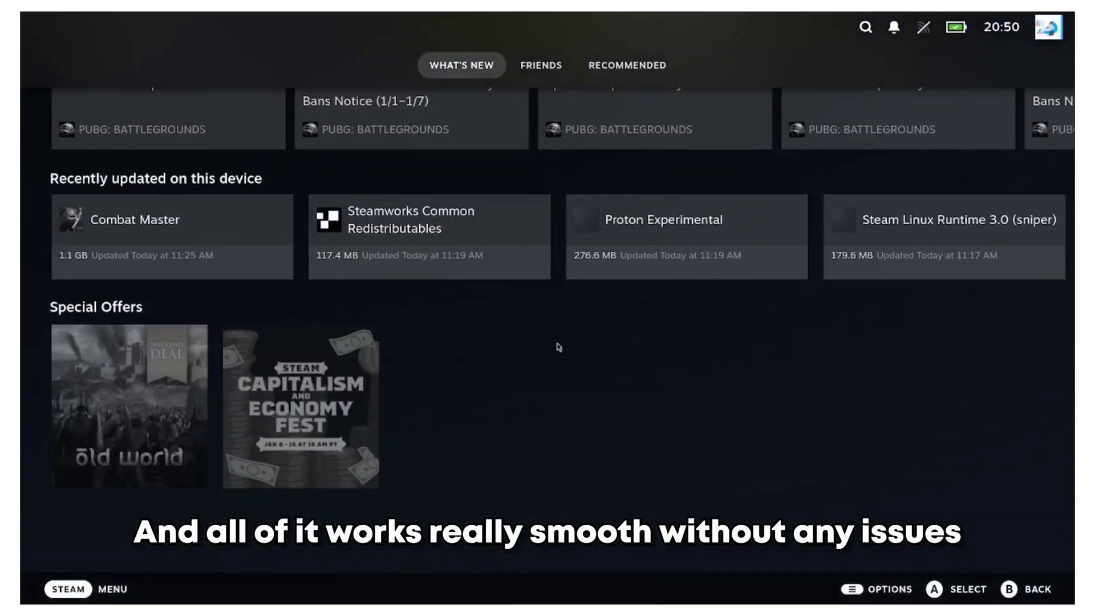
{"action": "scroll", "scroll_direction": "up", "scroll_amount": 3}
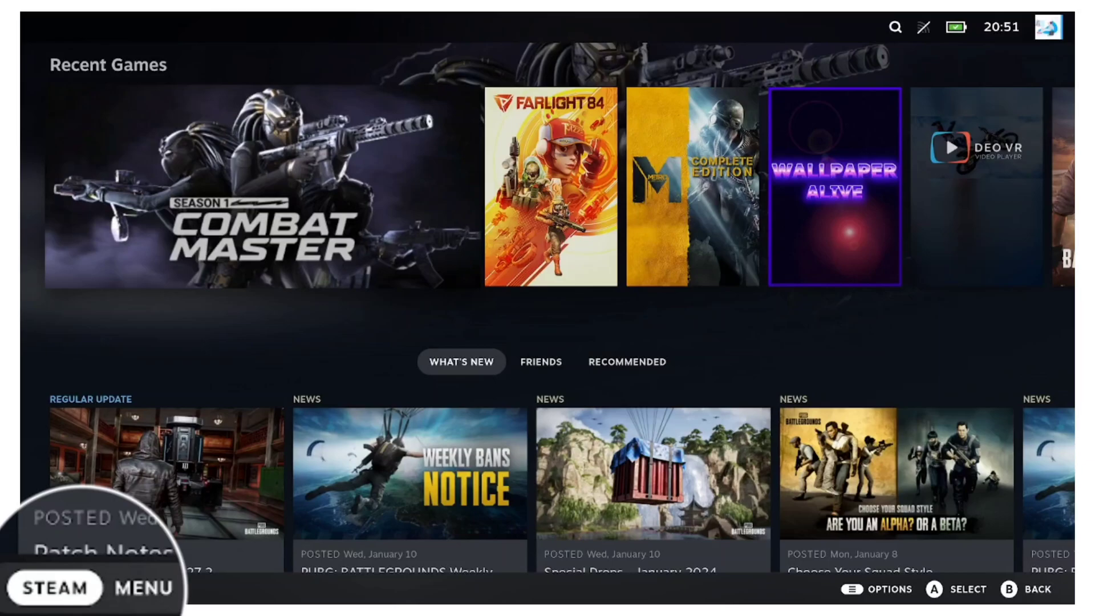
{"action": "left_click", "coordinate": [55, 587]}
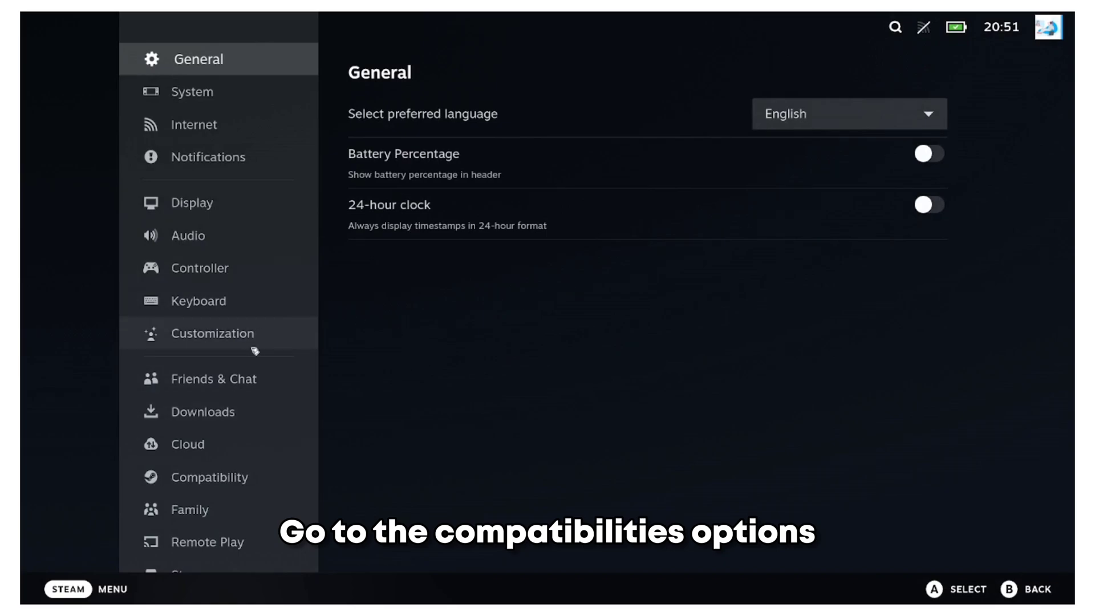
Show the Compatibility settings with Steam Play on for all titles using Proton Experimental
{"action": "left_click", "coordinate": [208, 477]}
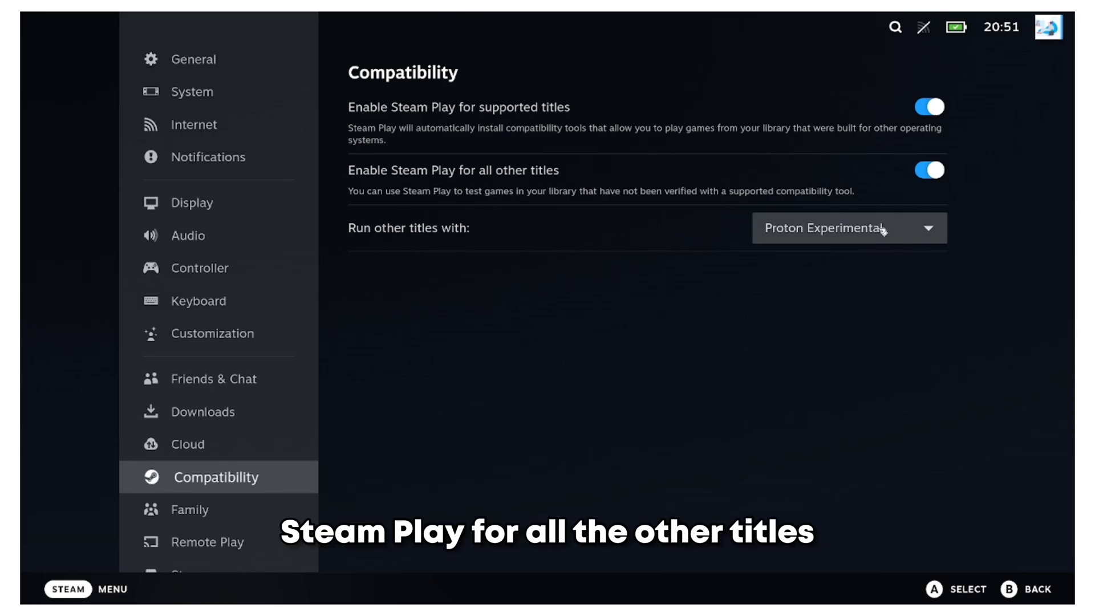
{"action": "mouse_move", "coordinate": [728, 393]}
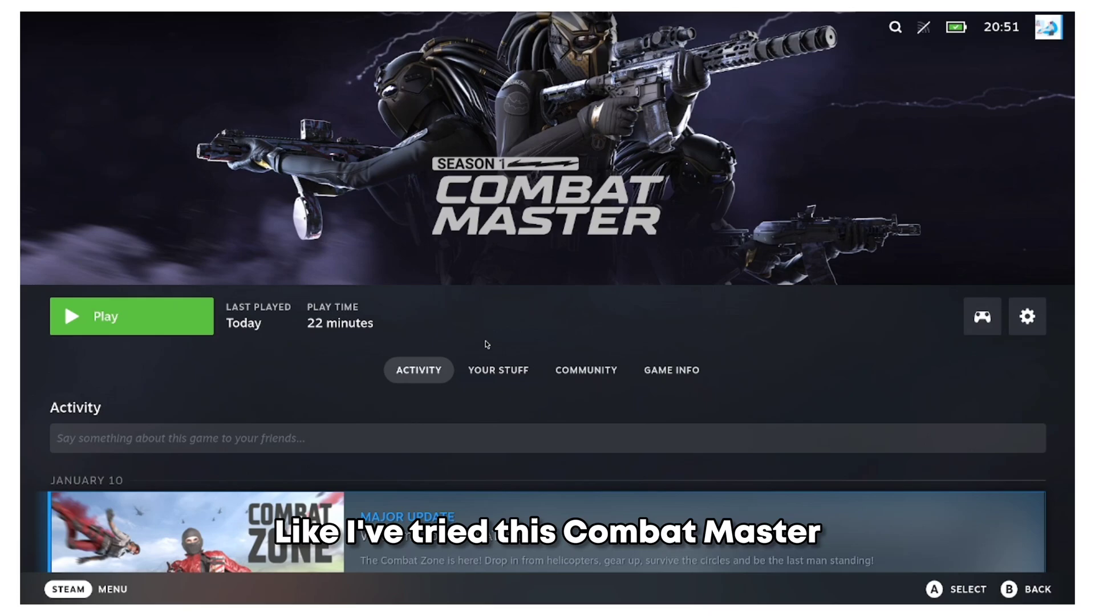
Scroll through Combat Master's Activity updates on its game page
{"action": "scroll", "scroll_direction": "down", "scroll_amount": 3}
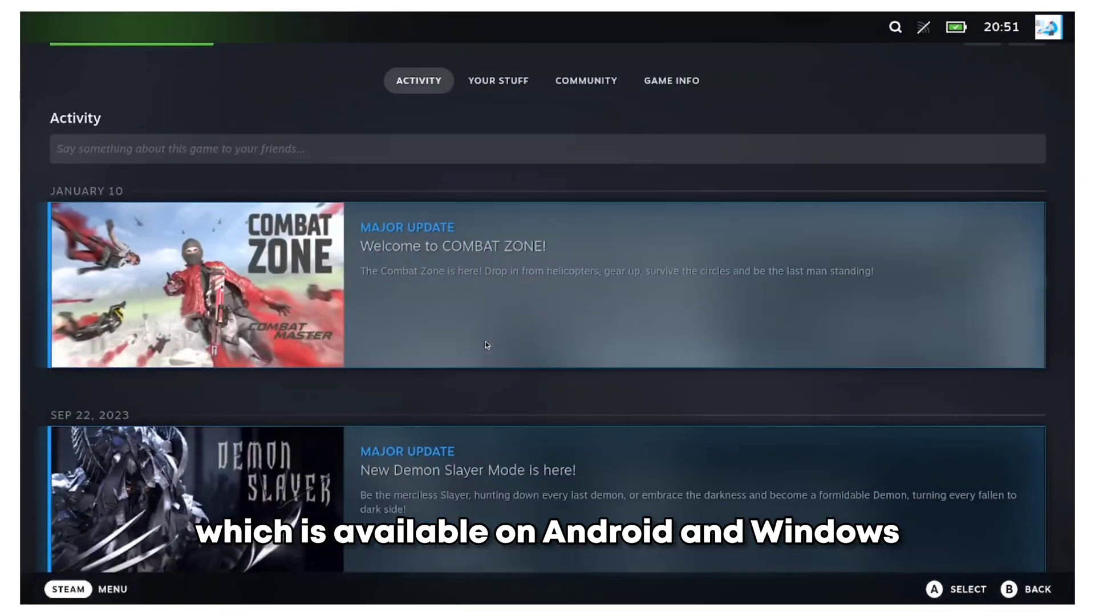
{"action": "scroll", "scroll_direction": "up", "scroll_amount": 3}
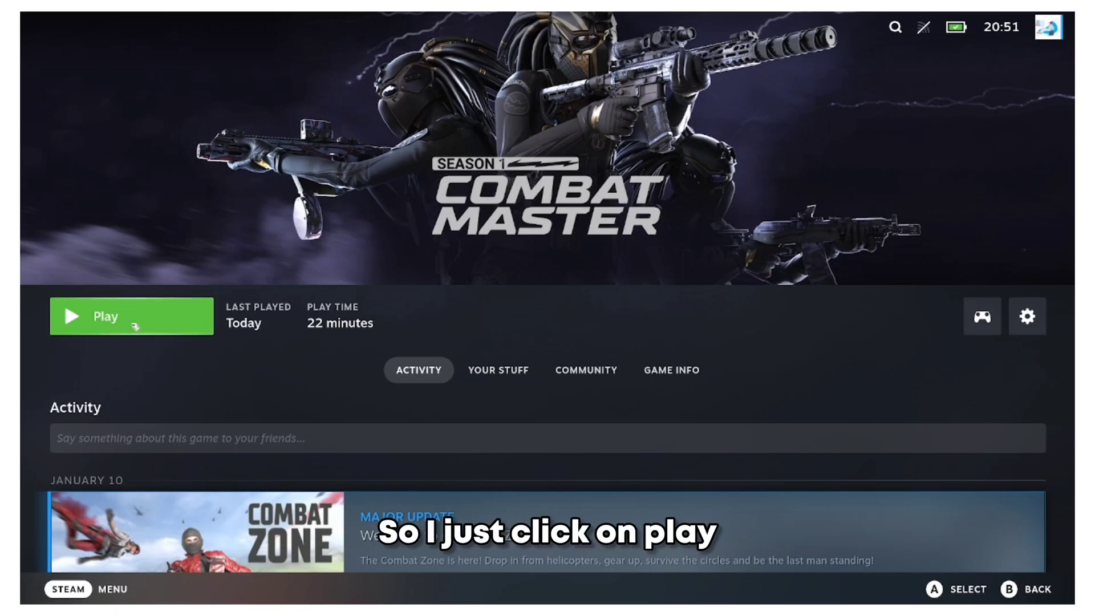
Launch Combat Master from its store page and enter a live match
{"action": "left_click", "coordinate": [131, 316]}
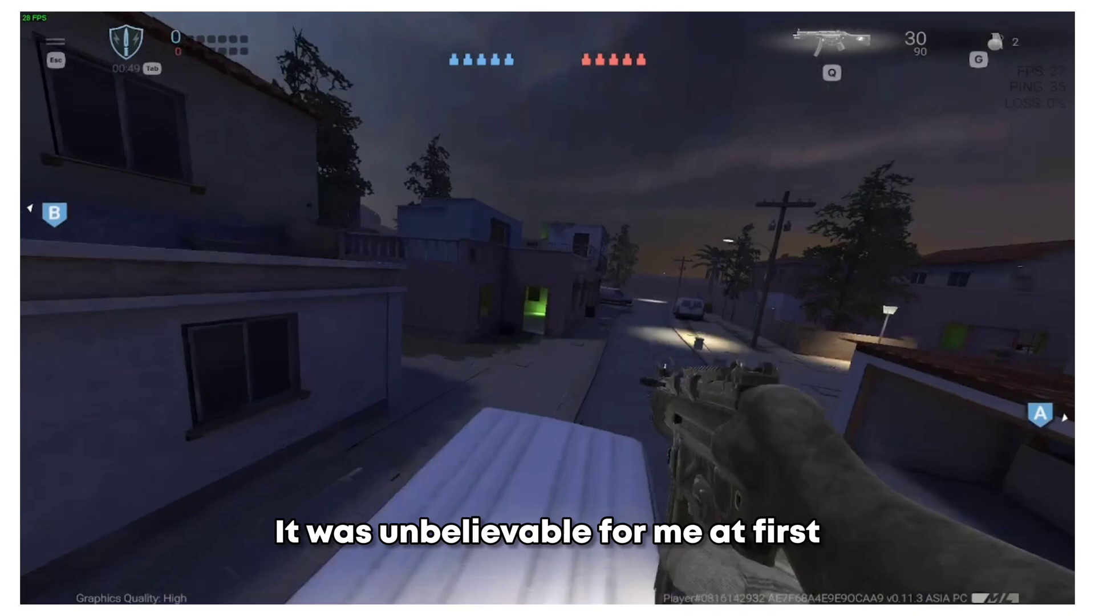
{"action": "left_click", "coordinate": [547, 308]}
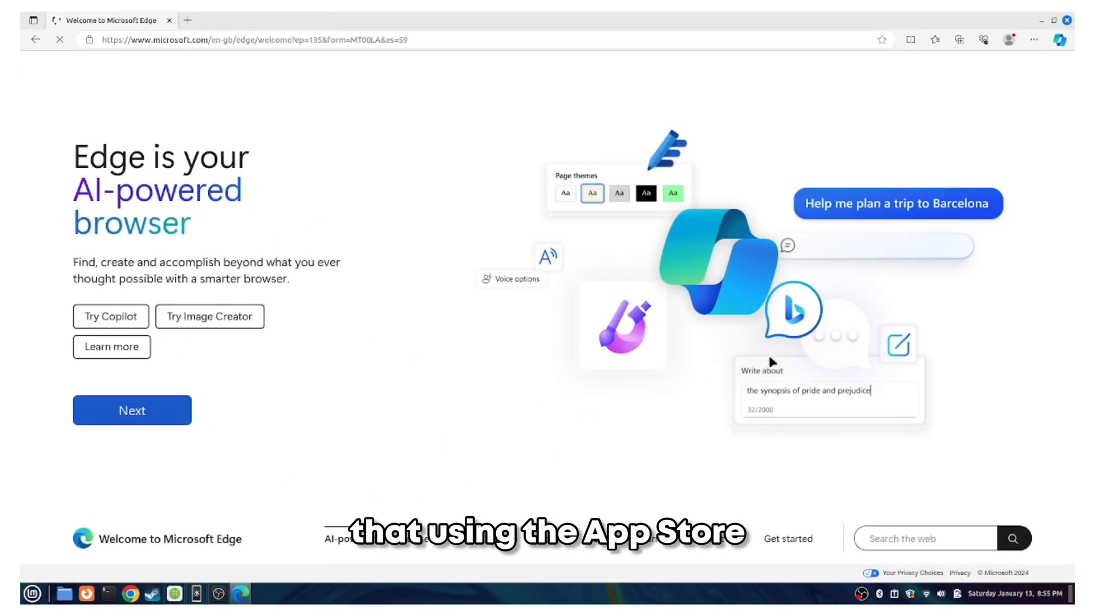
{"action": "mouse_move", "coordinate": [542, 216]}
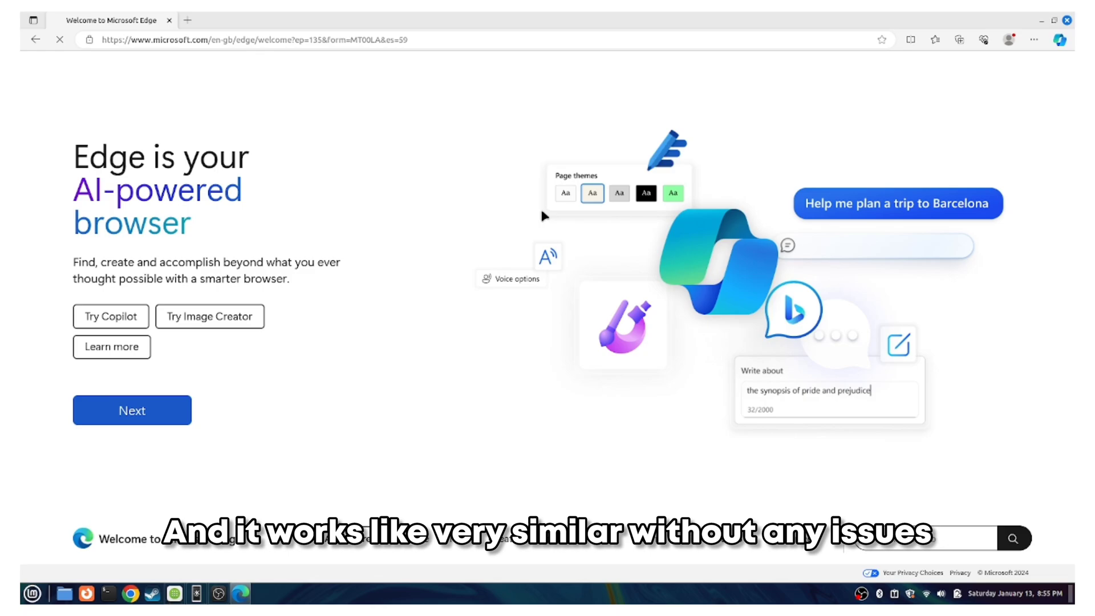
{"action": "mouse_move", "coordinate": [596, 315]}
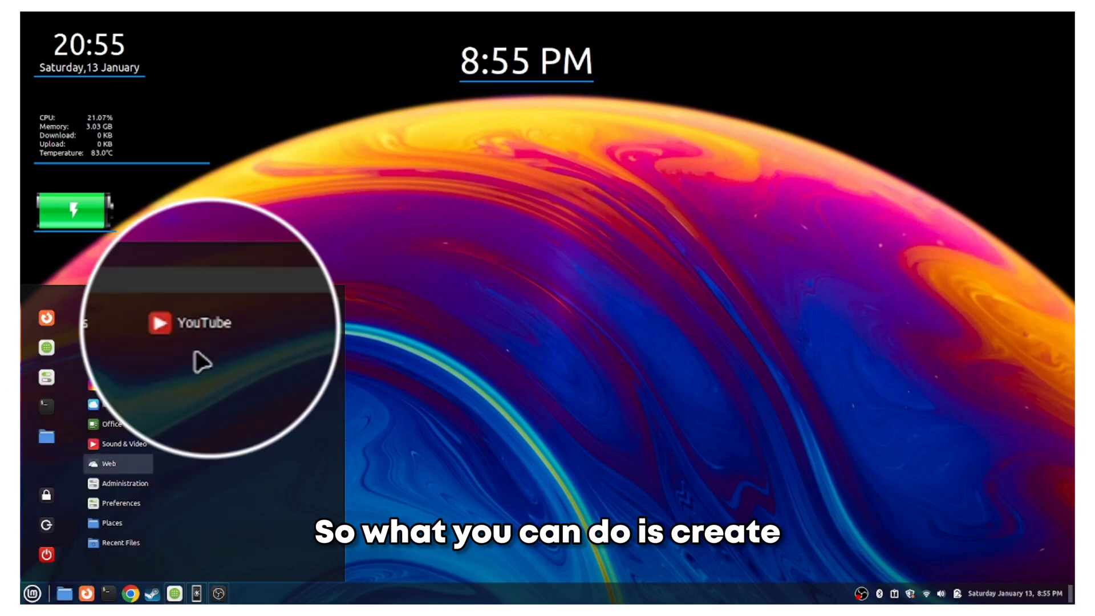
Run the YouTube web app in its own window and scroll down its home feed
{"action": "left_click", "coordinate": [203, 323]}
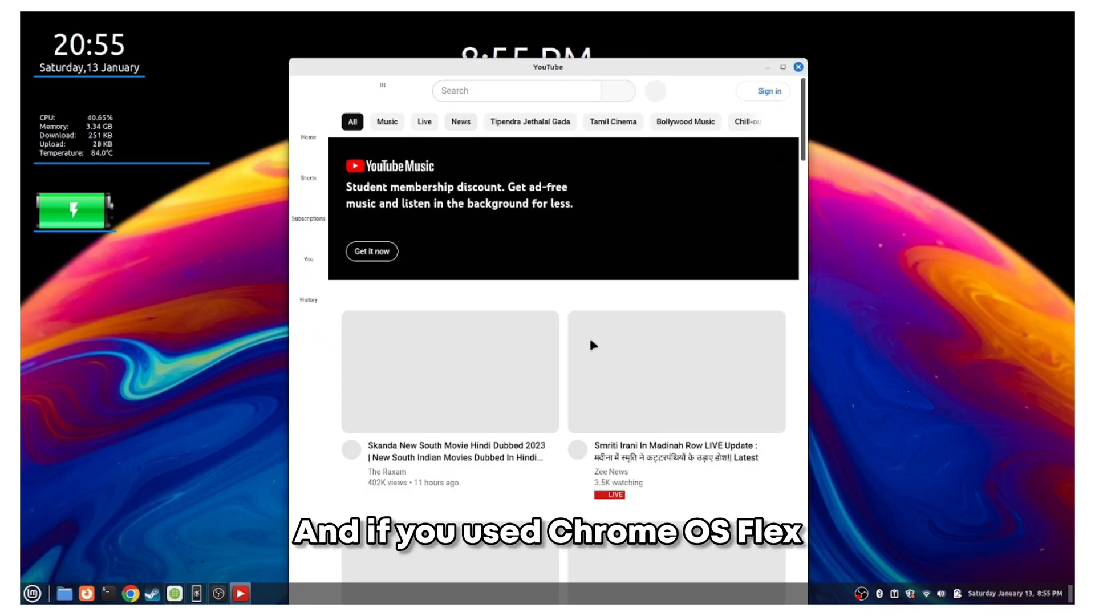
{"action": "scroll", "scroll_direction": "down", "scroll_amount": 3}
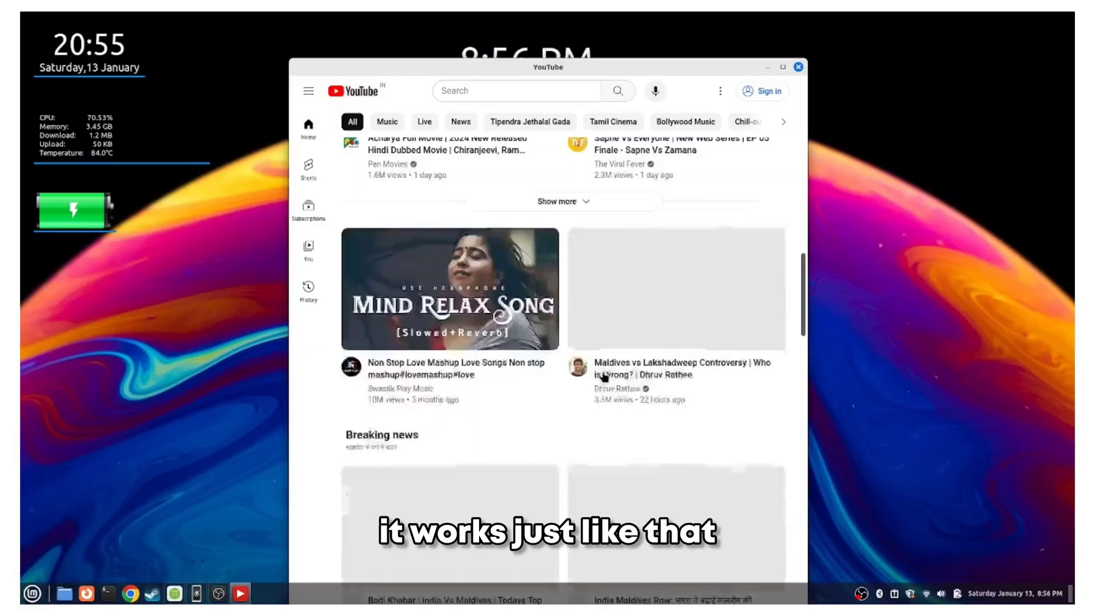
{"action": "scroll", "scroll_direction": "down", "scroll_amount": 3}
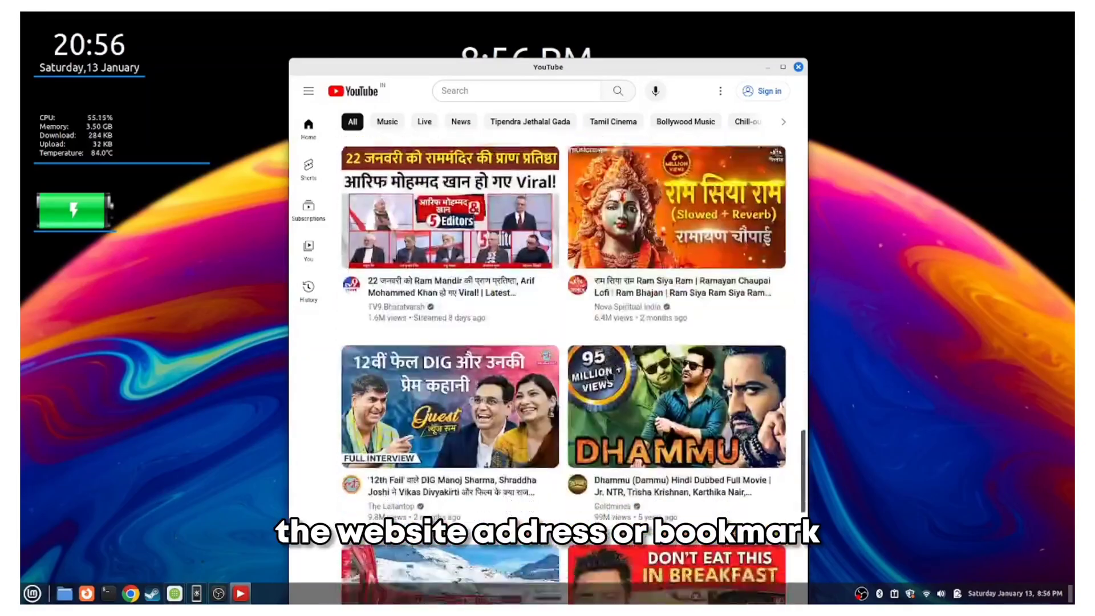
{"action": "left_click_drag", "start_coordinate": [548, 66], "coordinate": [814, 424]}
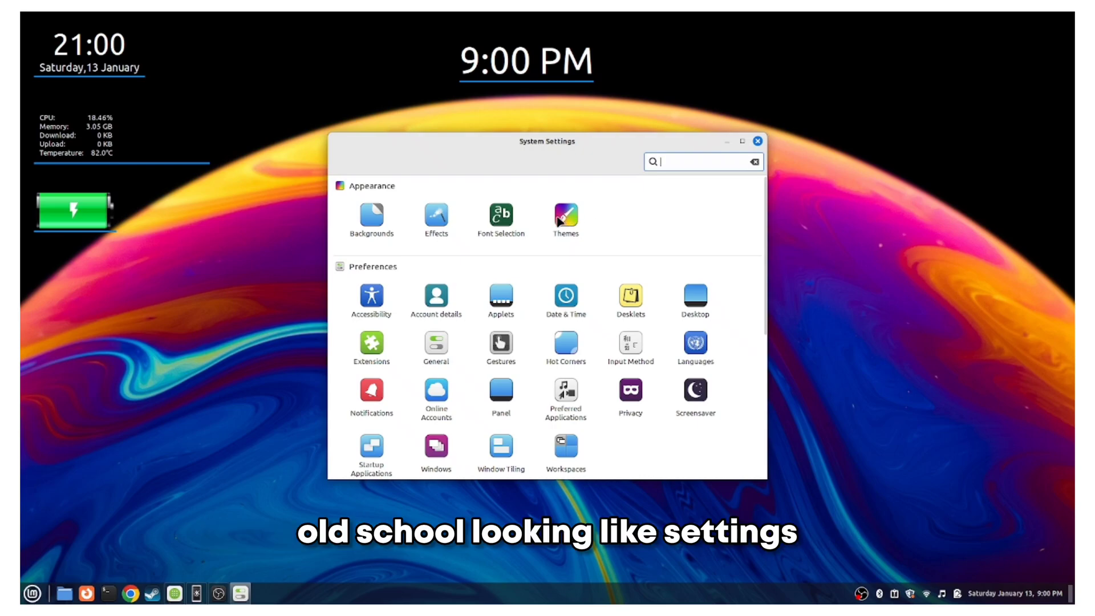
Review the Effects page, then go into the Themes module of System Settings
{"action": "left_click", "coordinate": [435, 216]}
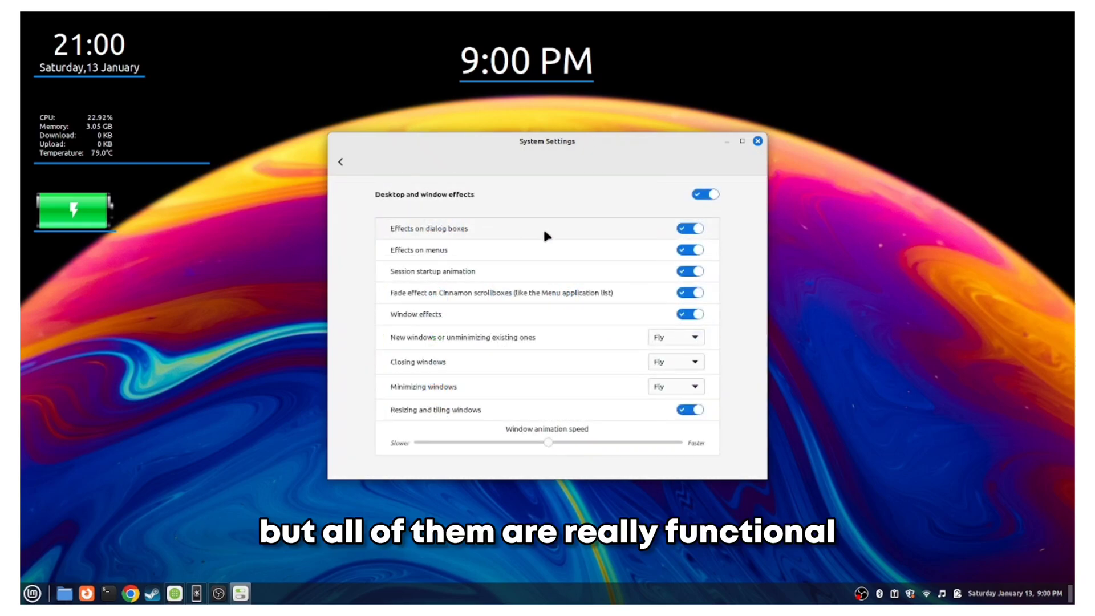
{"action": "left_click", "coordinate": [340, 162]}
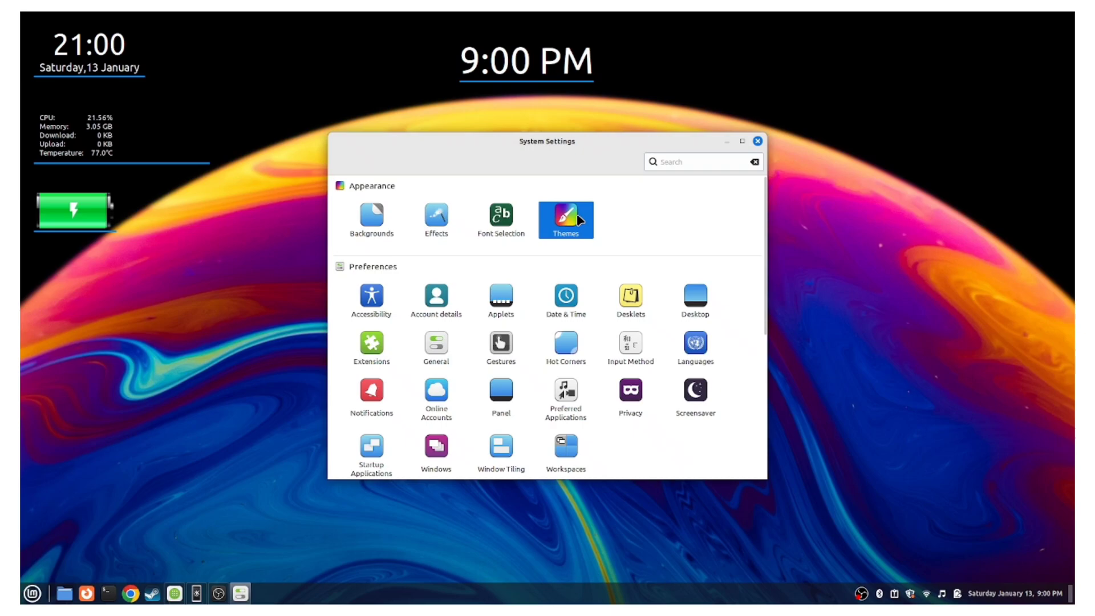
{"action": "left_click", "coordinate": [564, 219]}
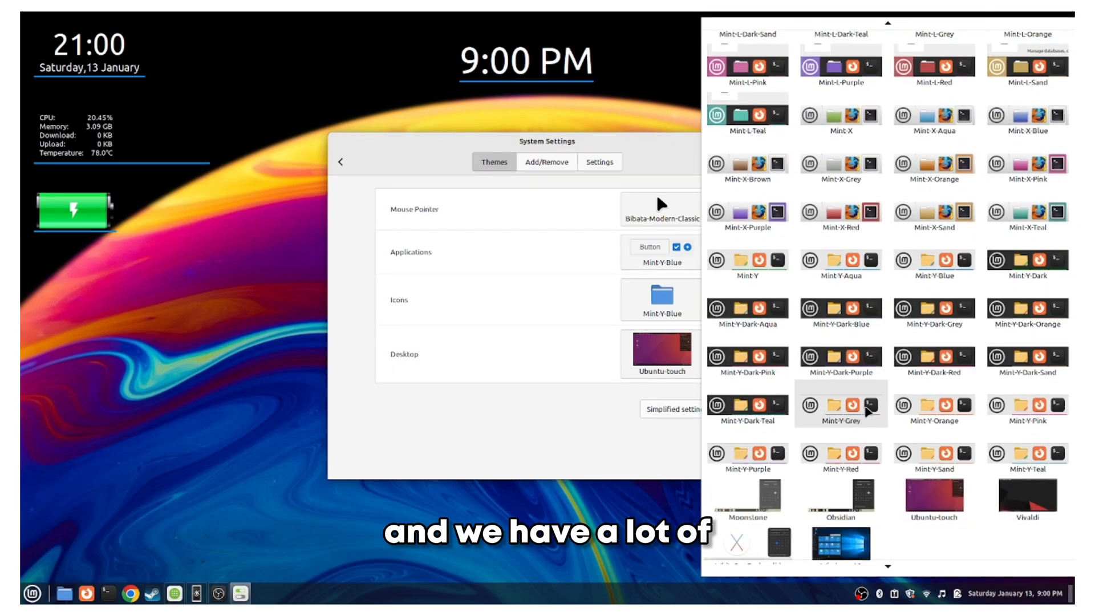
{"action": "scroll", "scroll_direction": "down", "scroll_amount": 3}
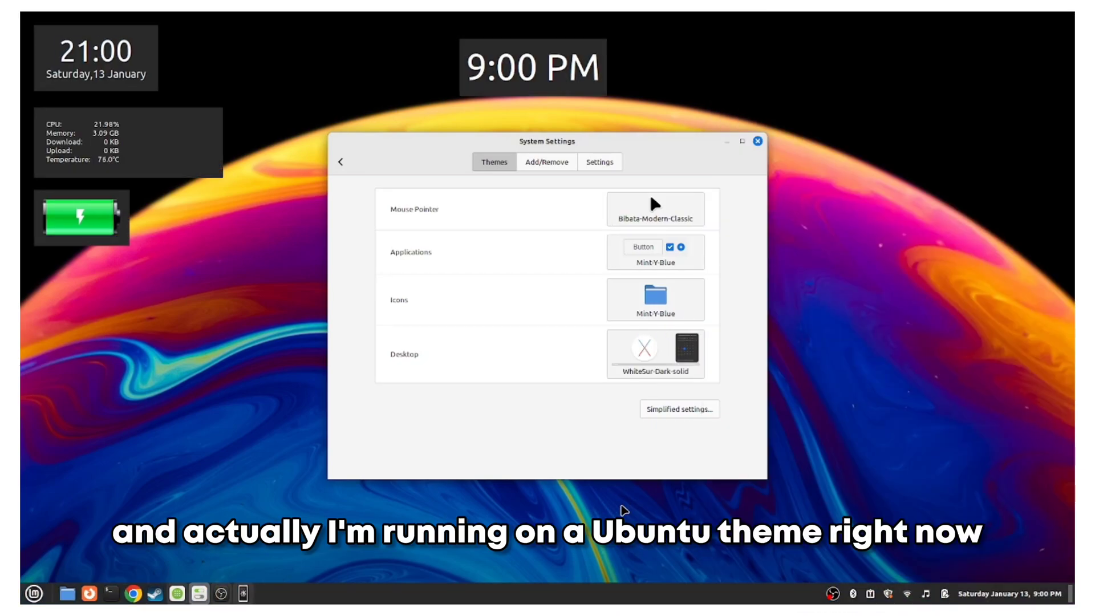
Switch the desktop theme to WhiteSur-Dark-solid and back to Ubuntu-touch
{"action": "left_click", "coordinate": [34, 593]}
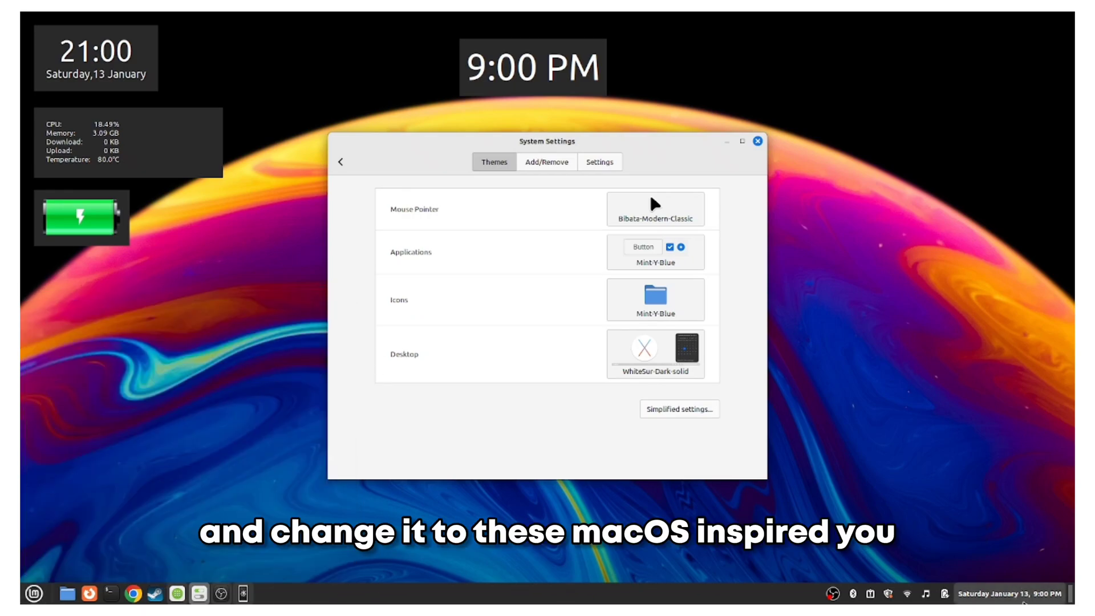
{"action": "left_click", "coordinate": [1009, 593]}
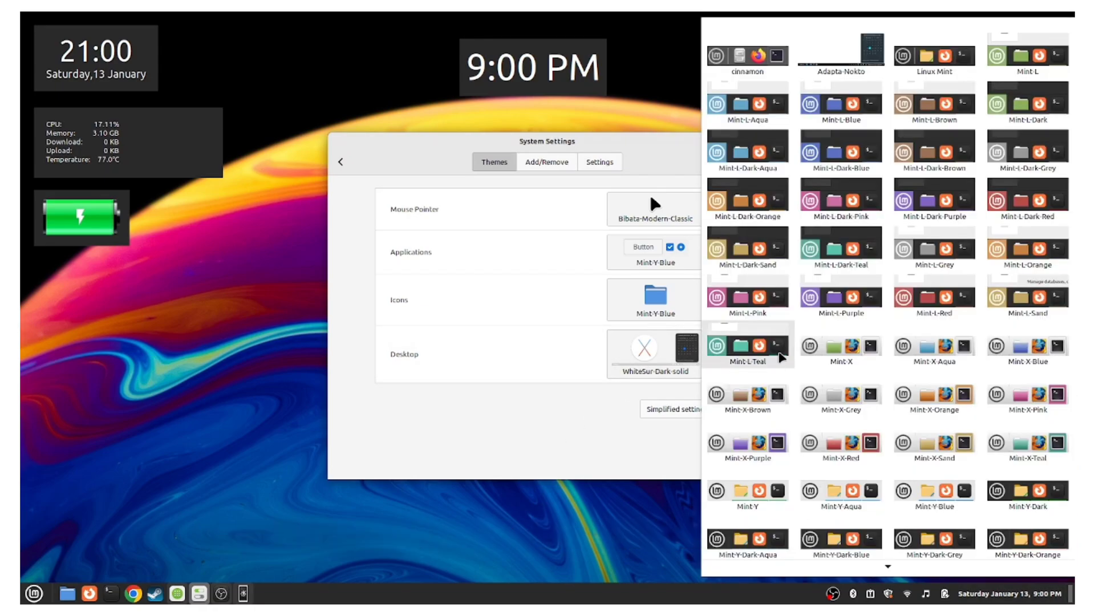
{"action": "scroll", "scroll_direction": "down", "scroll_amount": 3}
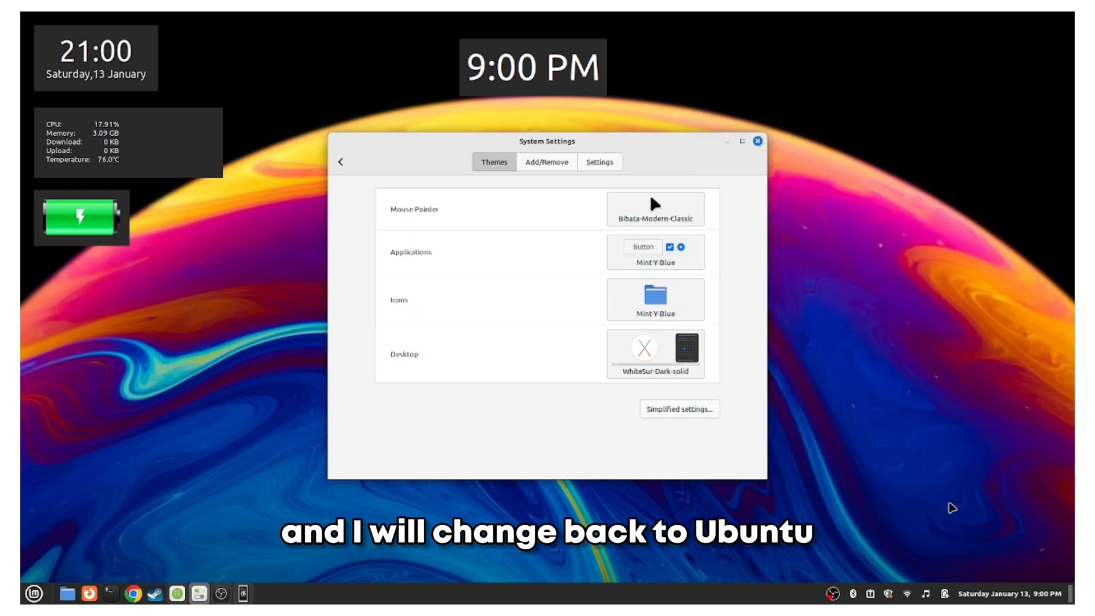
{"action": "left_click", "coordinate": [655, 353]}
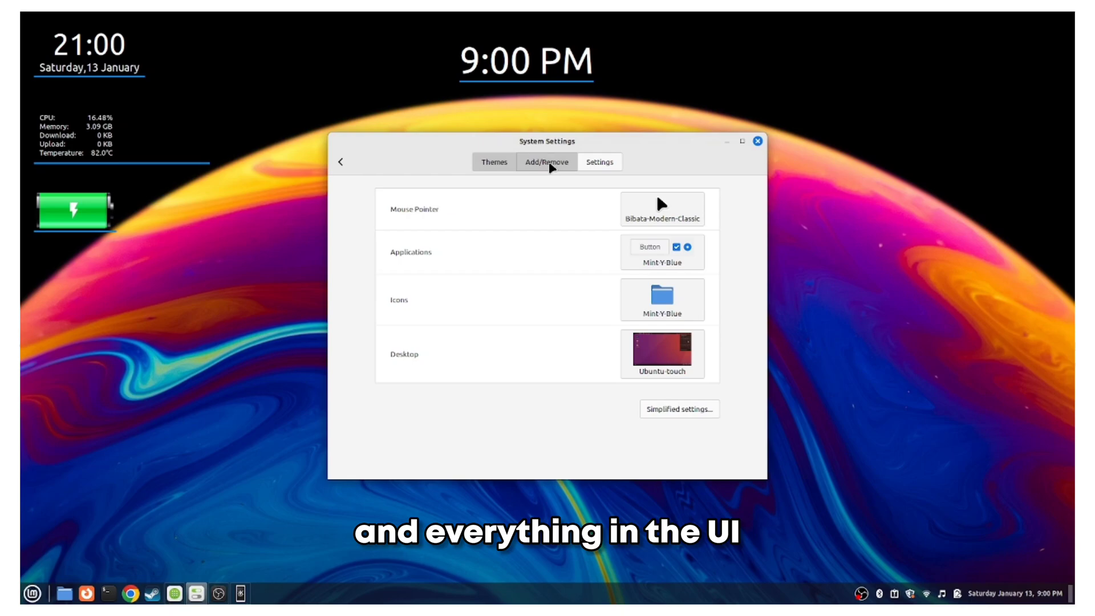
Browse the Add/Remove catalogue of downloadable Cinnamon themes
{"action": "left_click", "coordinate": [546, 161]}
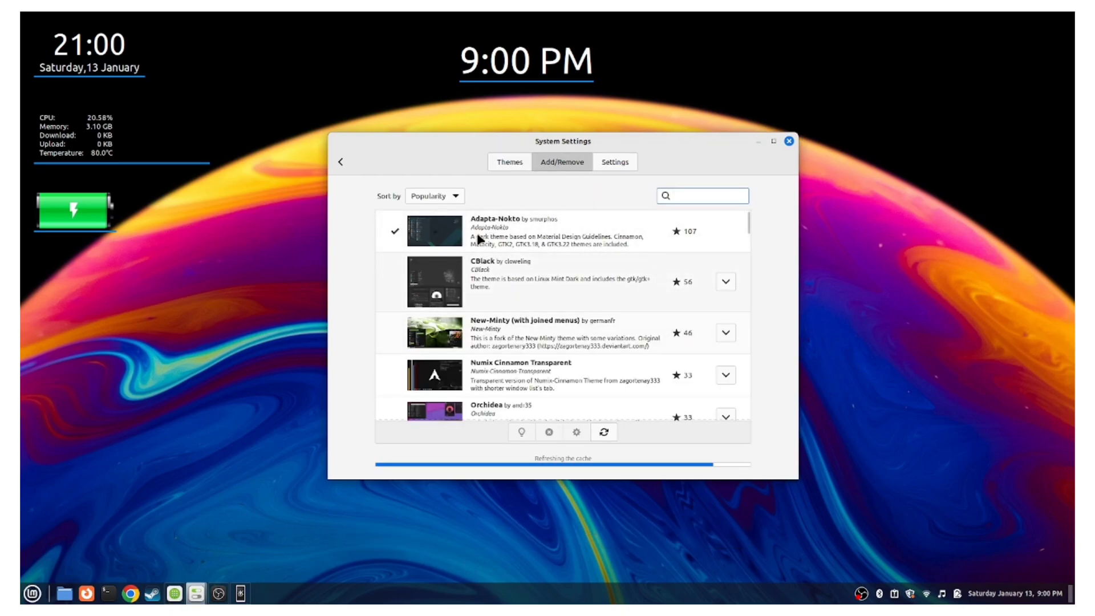
{"action": "scroll", "scroll_direction": "down", "scroll_amount": 3}
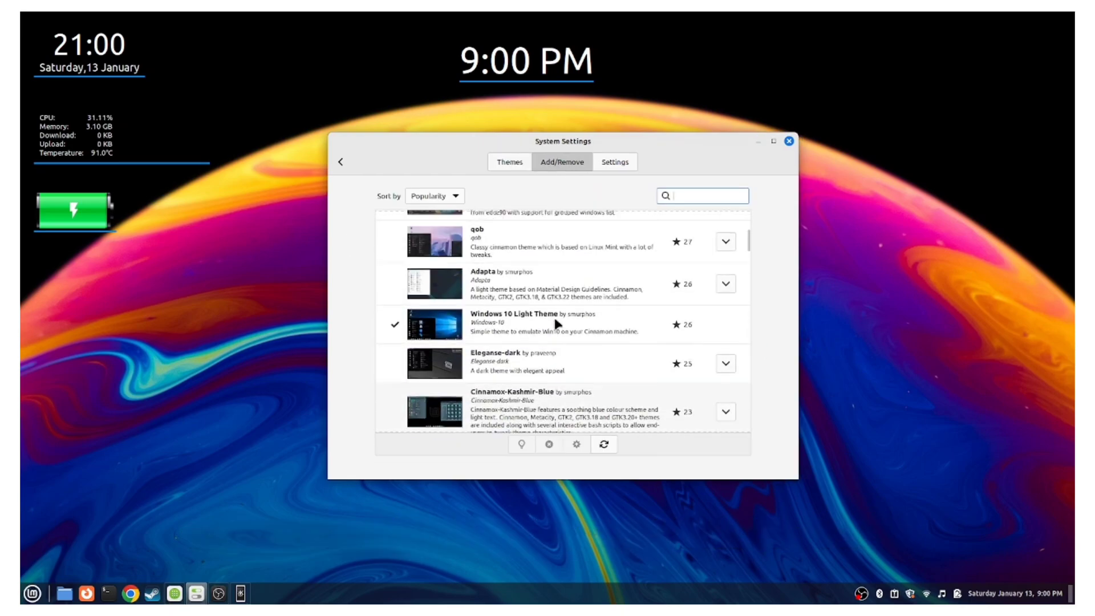
{"action": "scroll", "scroll_direction": "down", "scroll_amount": 3}
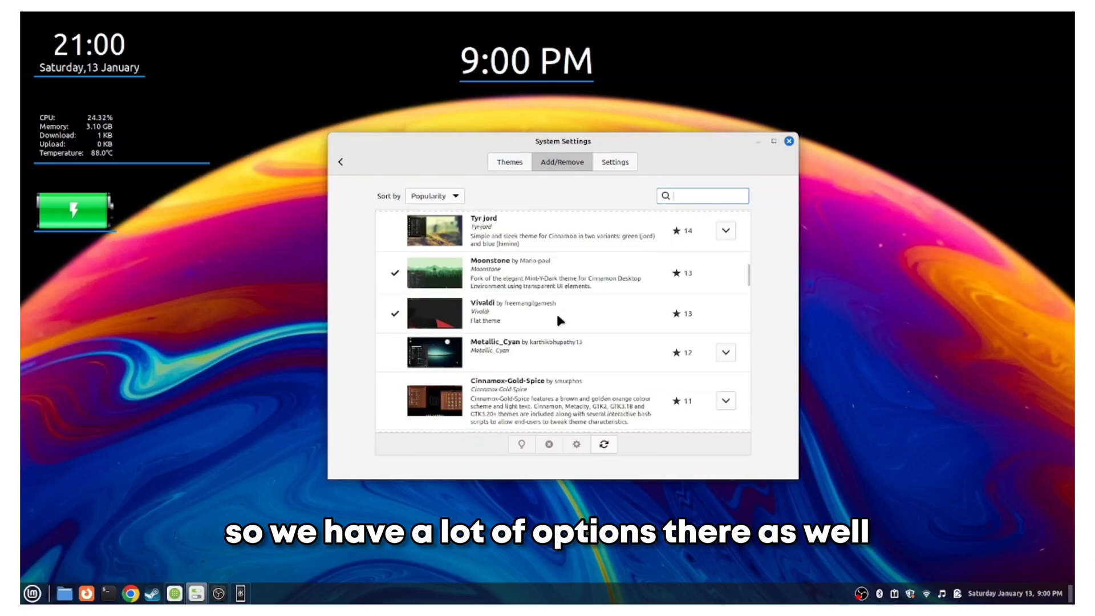
Return to the installed Themes page unchanged, then to the main settings overview
{"action": "left_click", "coordinate": [508, 160]}
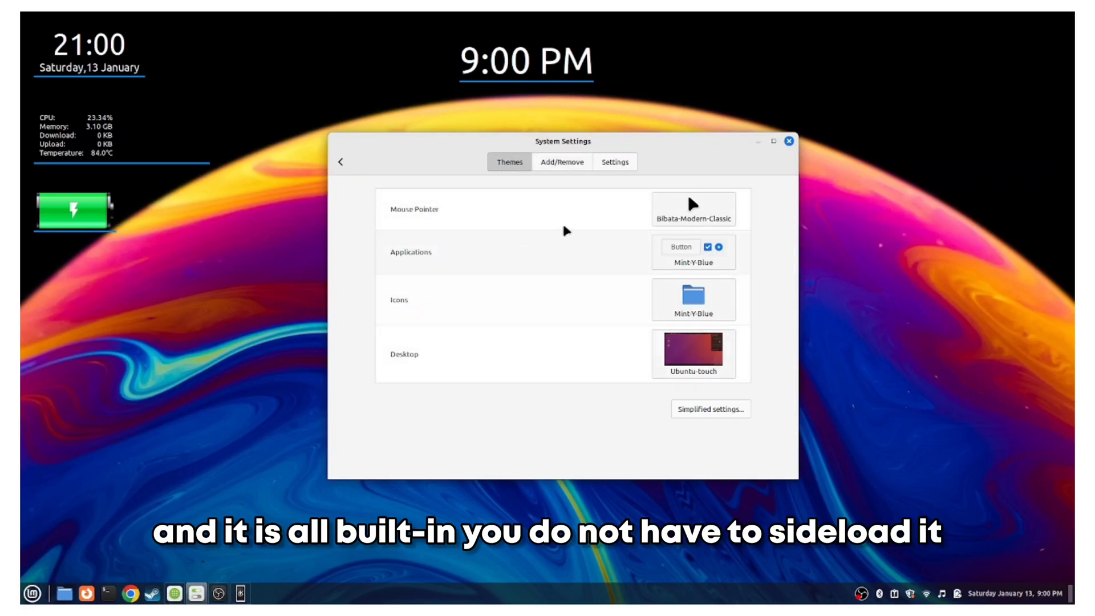
{"action": "left_click", "coordinate": [692, 300]}
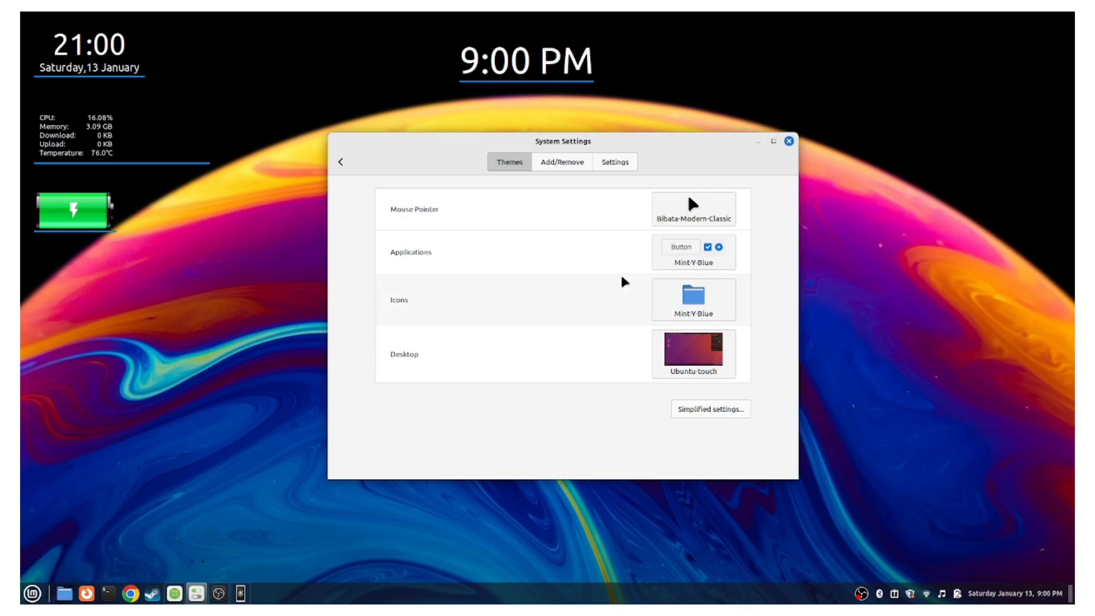
{"action": "left_click", "coordinate": [692, 209]}
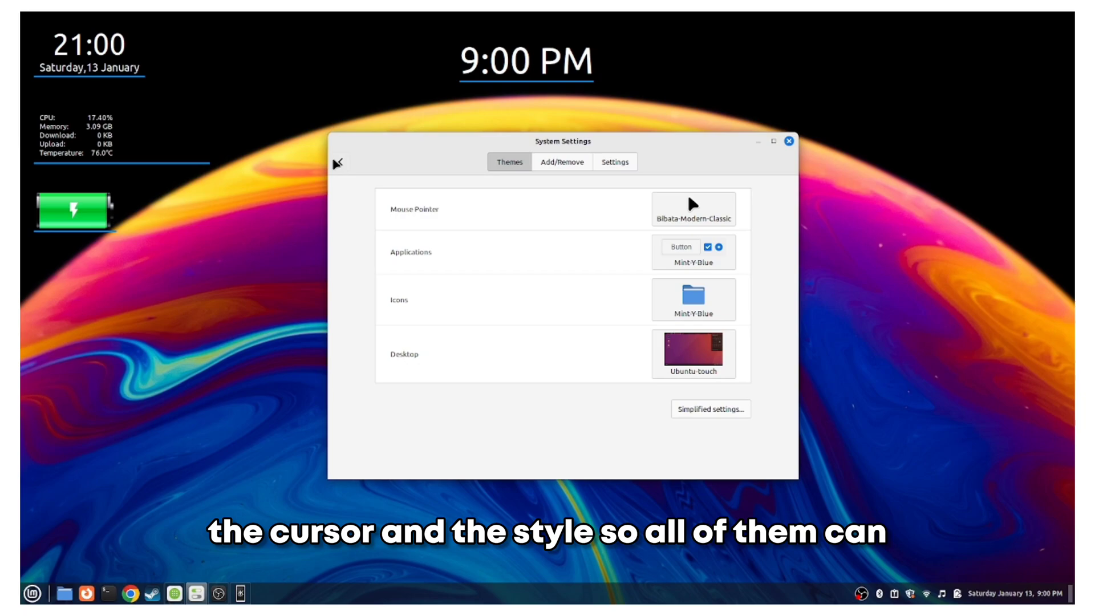
{"action": "left_click", "coordinate": [336, 162]}
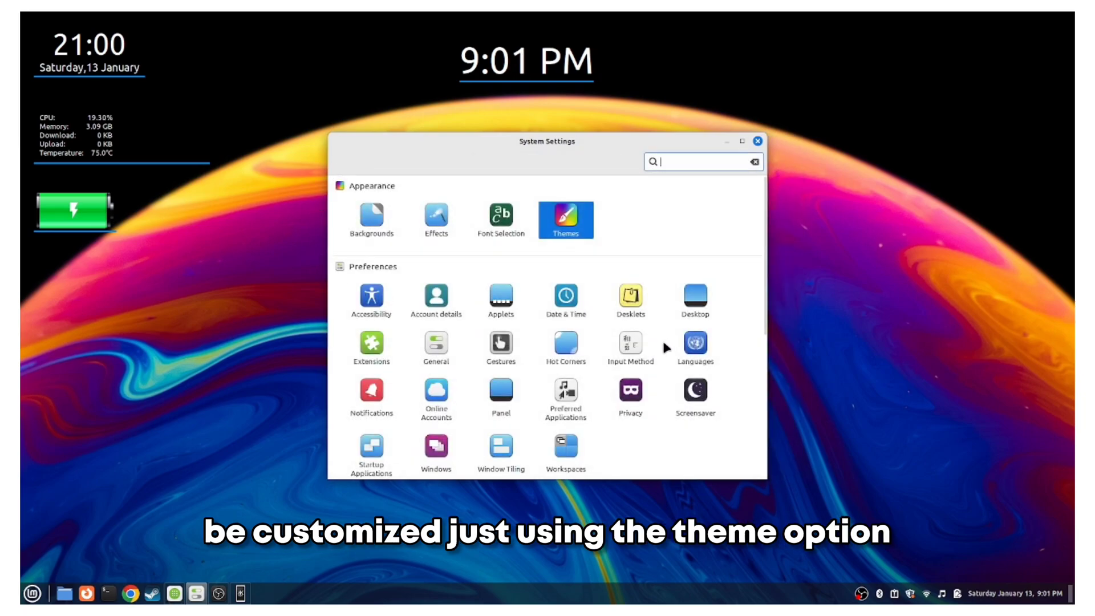
Scroll through the remaining System Settings categories in the overview
{"action": "scroll", "scroll_direction": "down", "scroll_amount": 3}
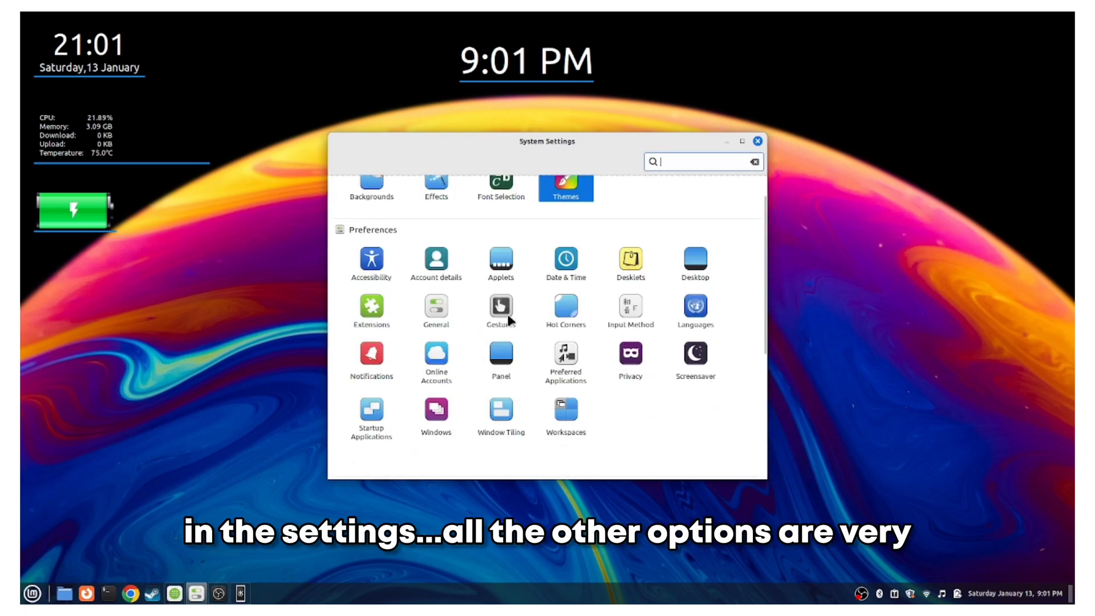
{"action": "scroll", "scroll_direction": "down", "scroll_amount": 3}
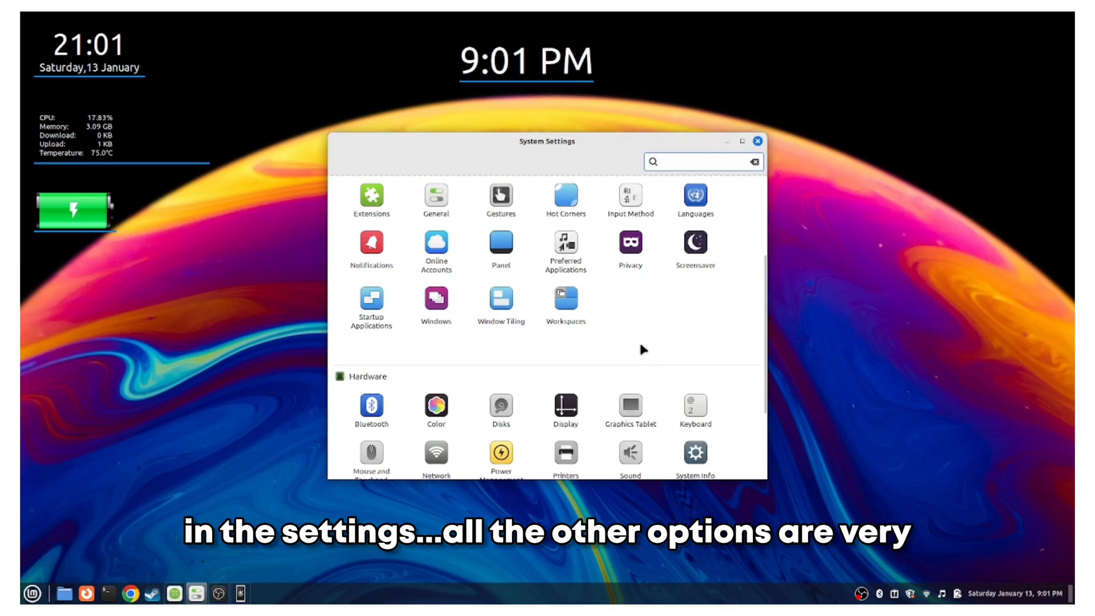
{"action": "scroll", "scroll_direction": "down", "scroll_amount": 3}
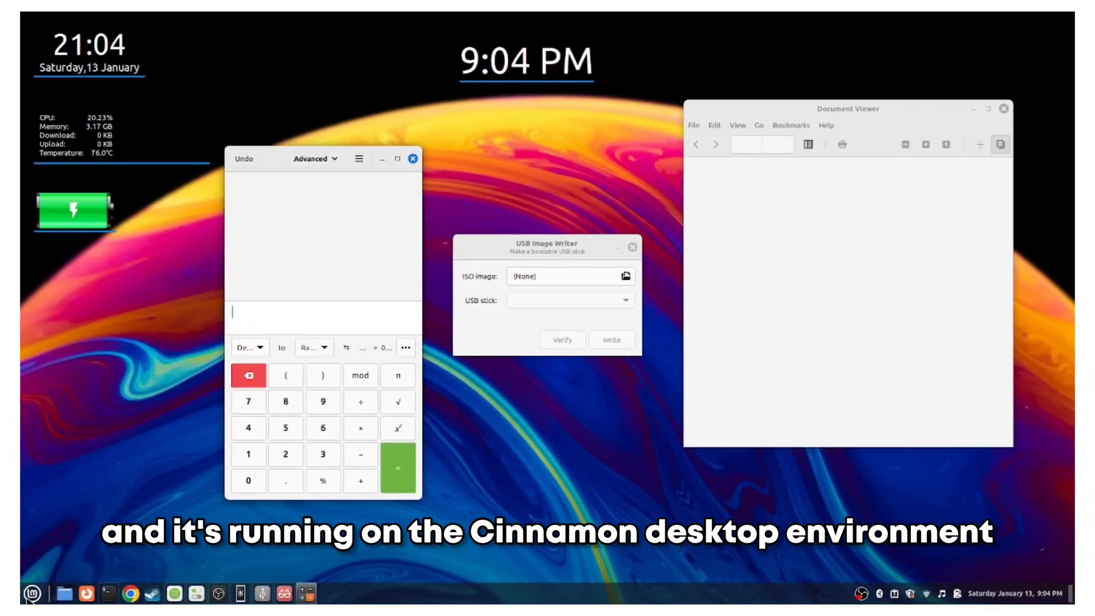
Run the personal data backup wizard with default destination and excluded folders, then apply
{"action": "left_click", "coordinate": [12, 593]}
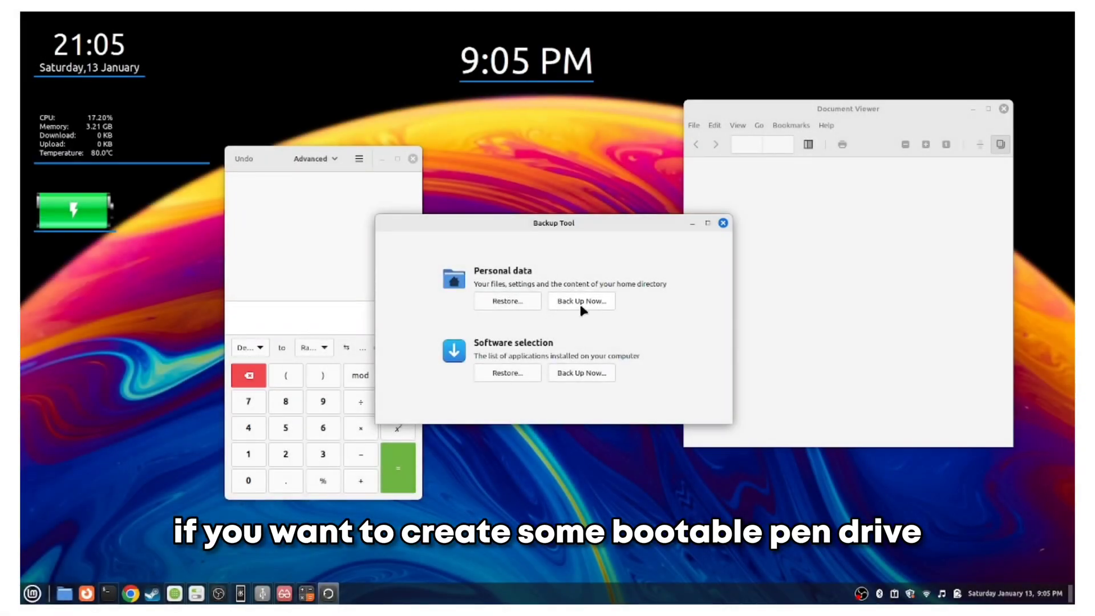
{"action": "left_click", "coordinate": [580, 301]}
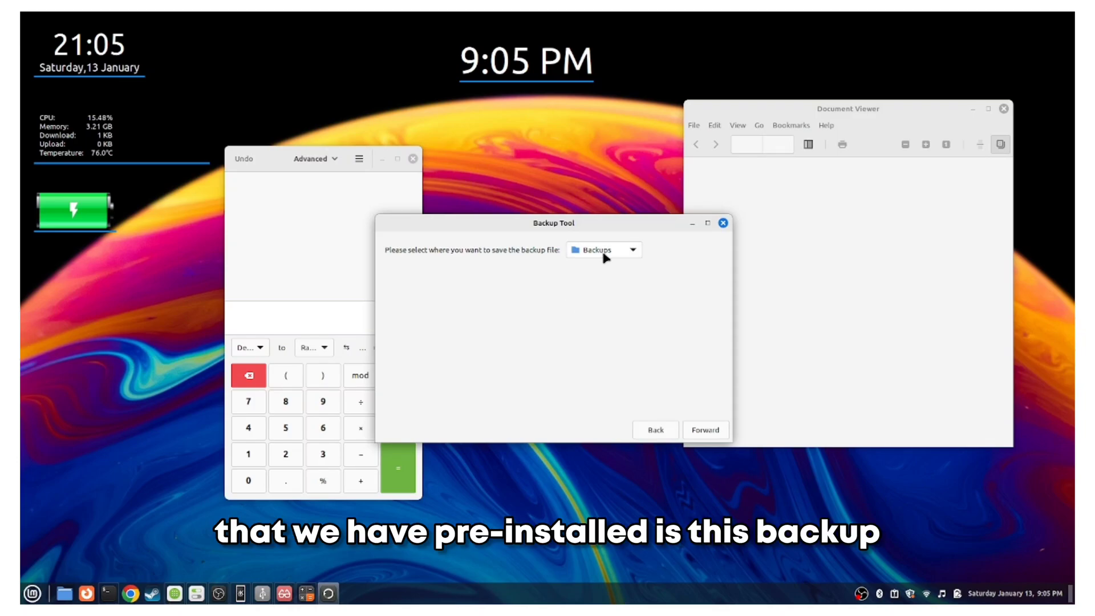
{"action": "left_click", "coordinate": [705, 430]}
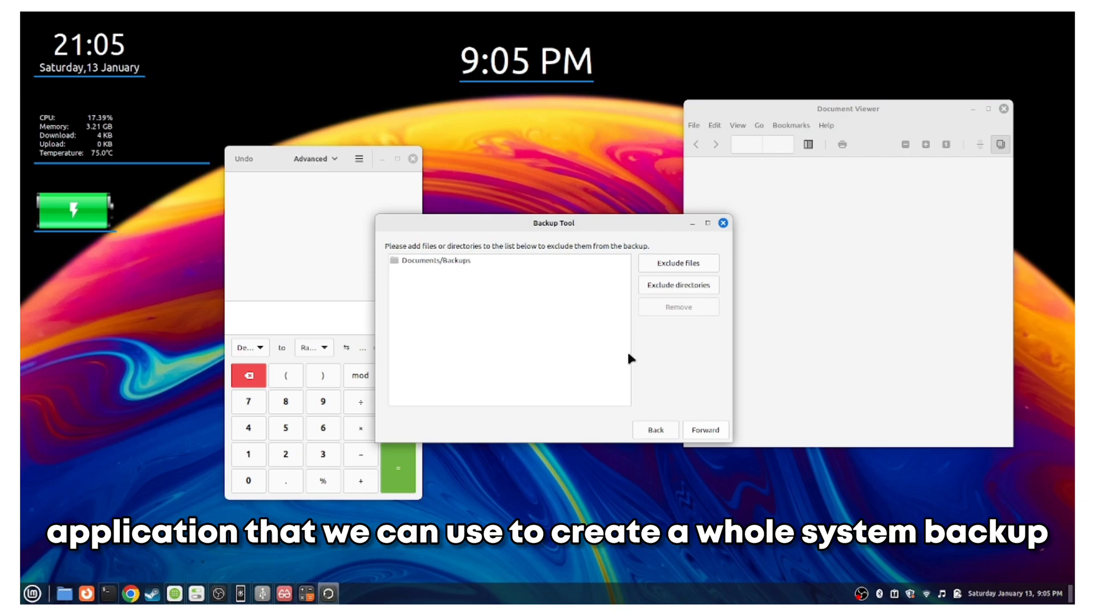
{"action": "mouse_move", "coordinate": [716, 412]}
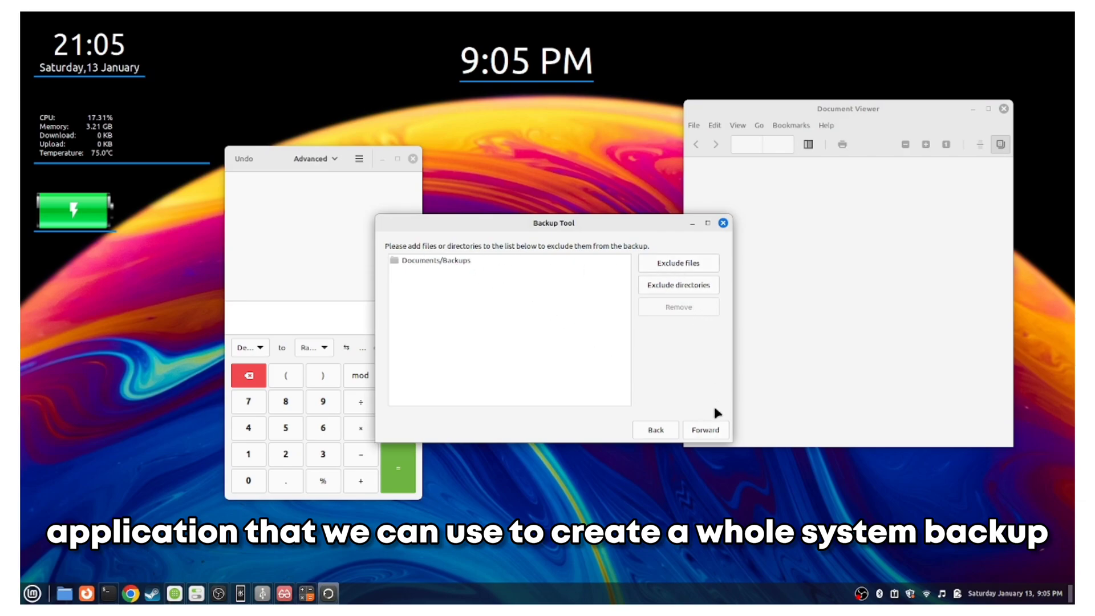
{"action": "left_click", "coordinate": [704, 430]}
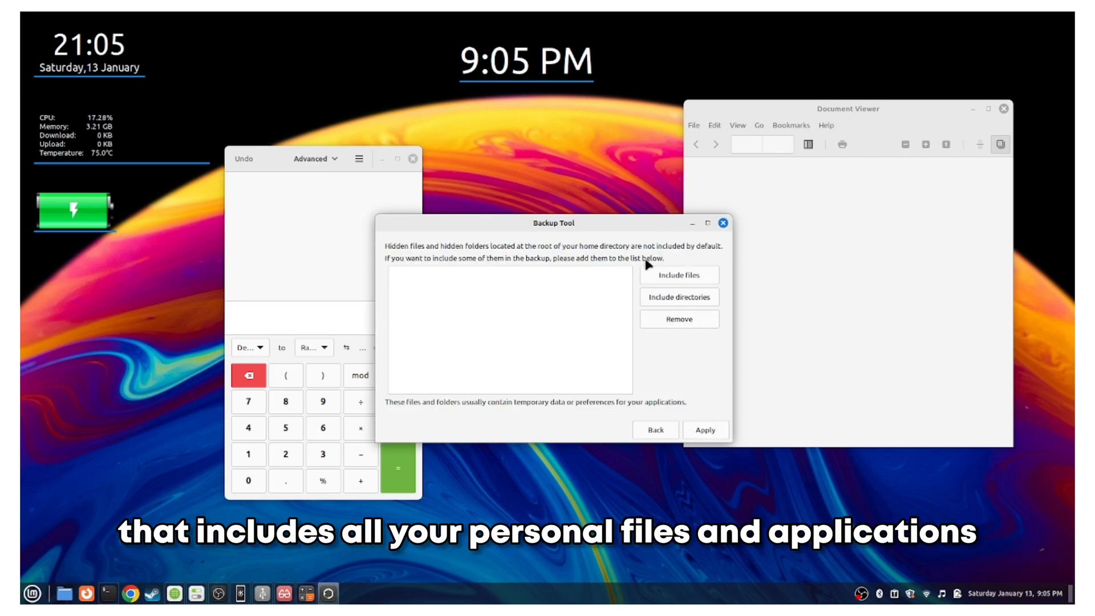
{"action": "mouse_move", "coordinate": [707, 437]}
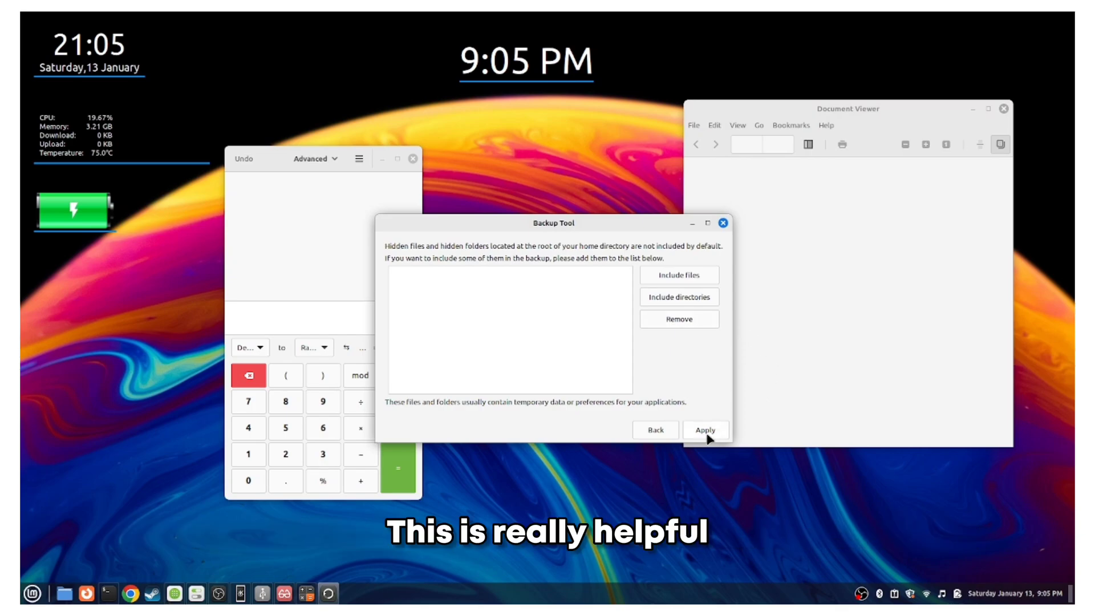
{"action": "left_click", "coordinate": [704, 430]}
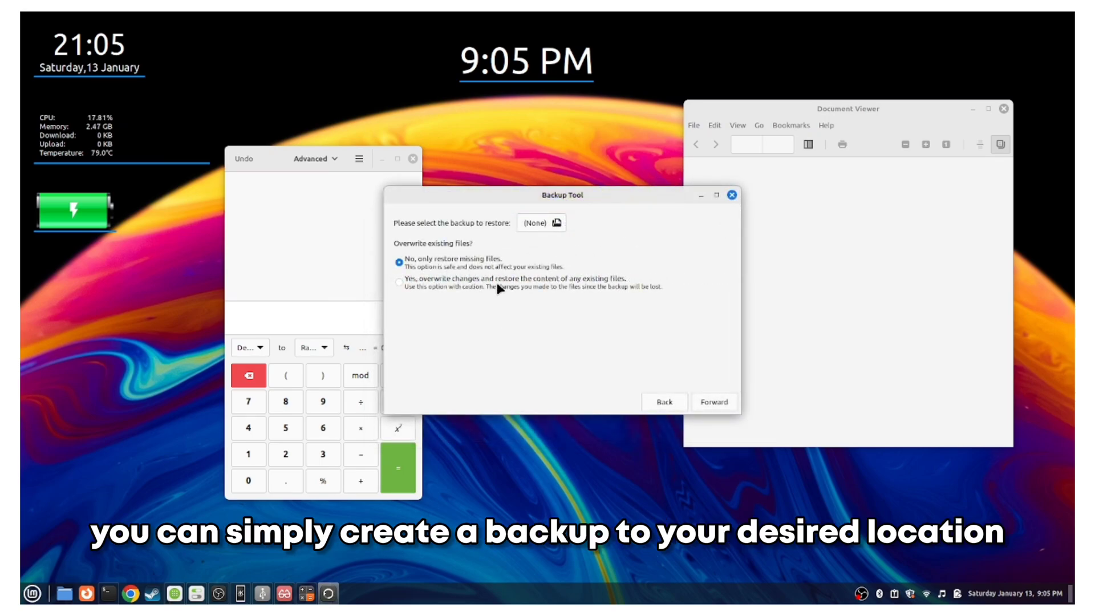
In Restore, choose to overwrite existing files and pick which backup to restore
{"action": "left_click", "coordinate": [400, 283]}
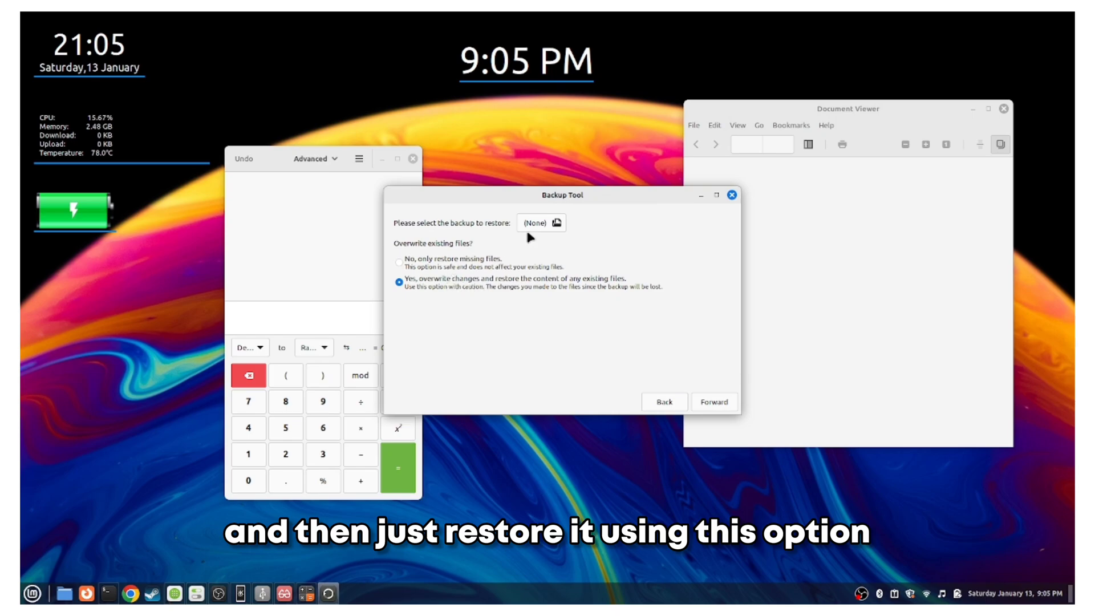
{"action": "left_click", "coordinate": [399, 266]}
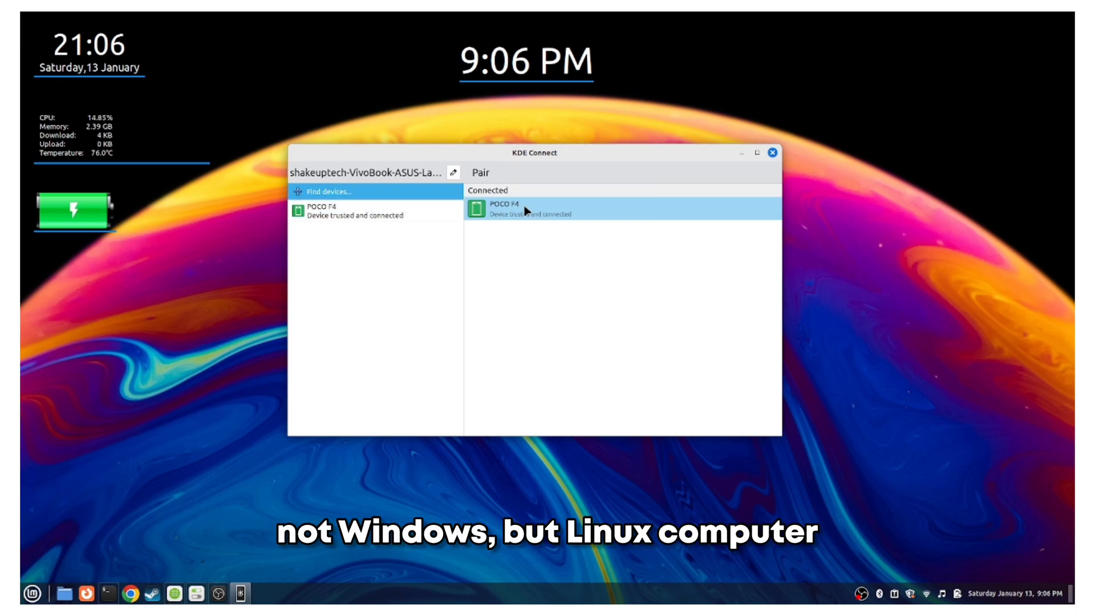
Select the connected POCO F4 to show its multimedia, remote input and file-sharing actions
{"action": "left_click", "coordinate": [521, 210]}
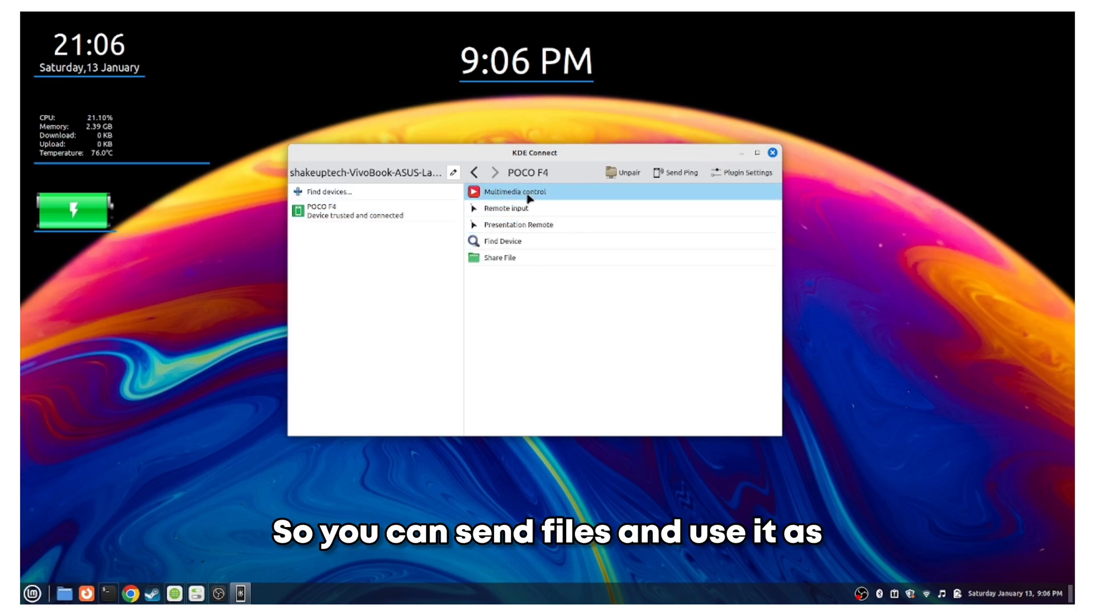
{"action": "mouse_move", "coordinate": [532, 225]}
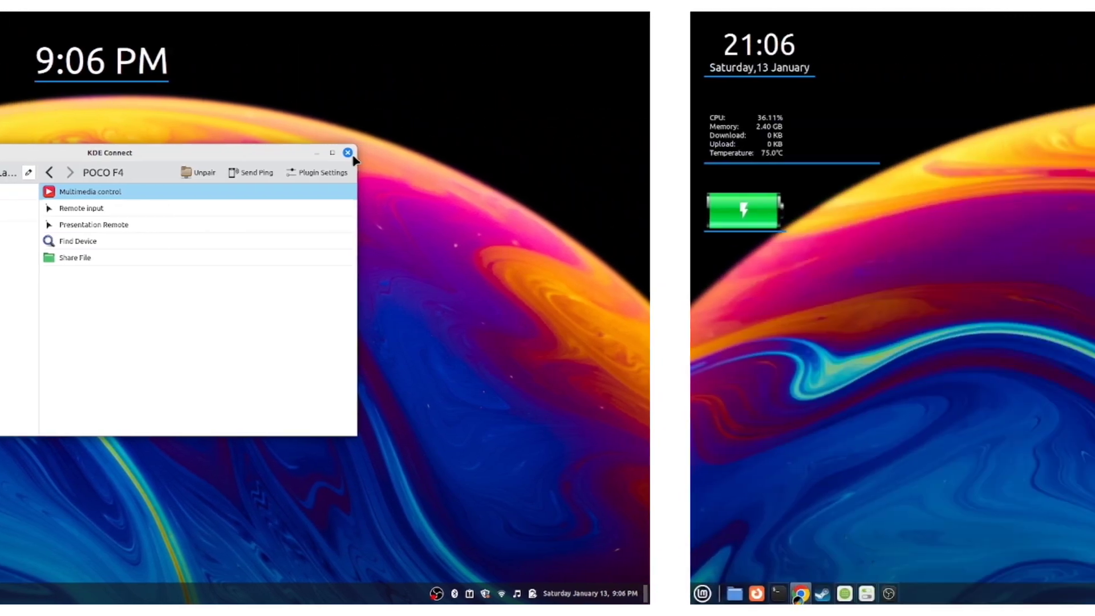
Close KDE Connect, briefly show Software Manager's Flatpak listing, and close it
{"action": "left_click", "coordinate": [347, 152]}
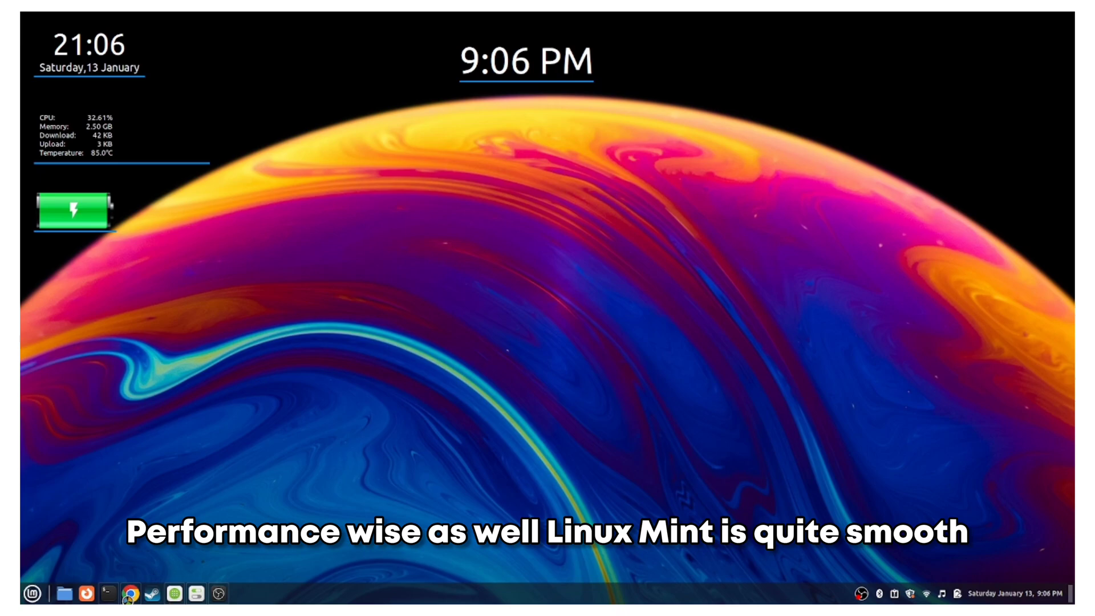
{"action": "left_click", "coordinate": [129, 593]}
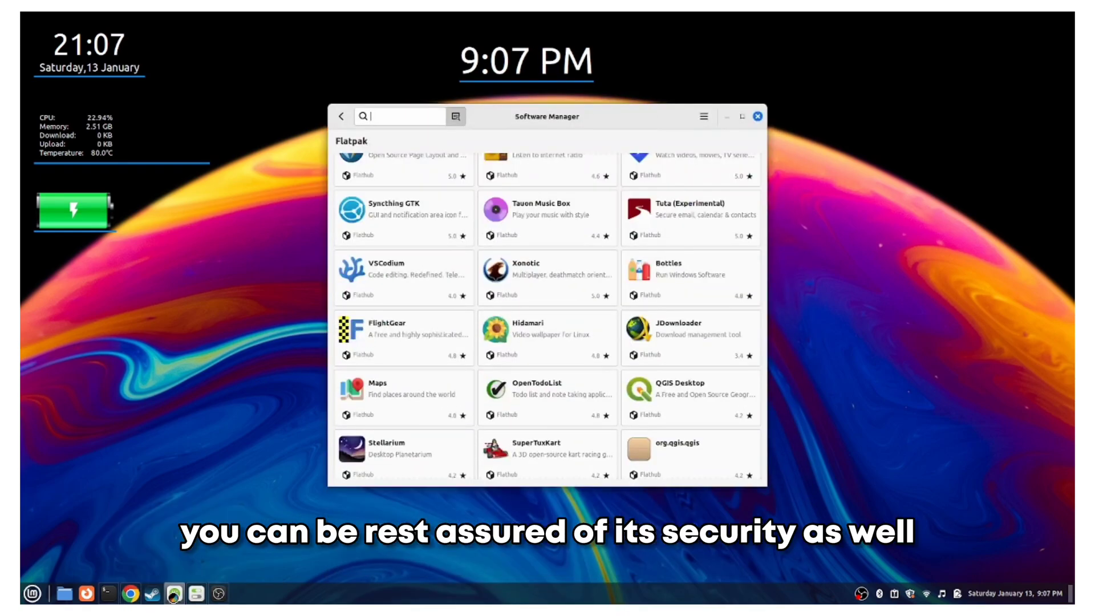
{"action": "left_click", "coordinate": [743, 116]}
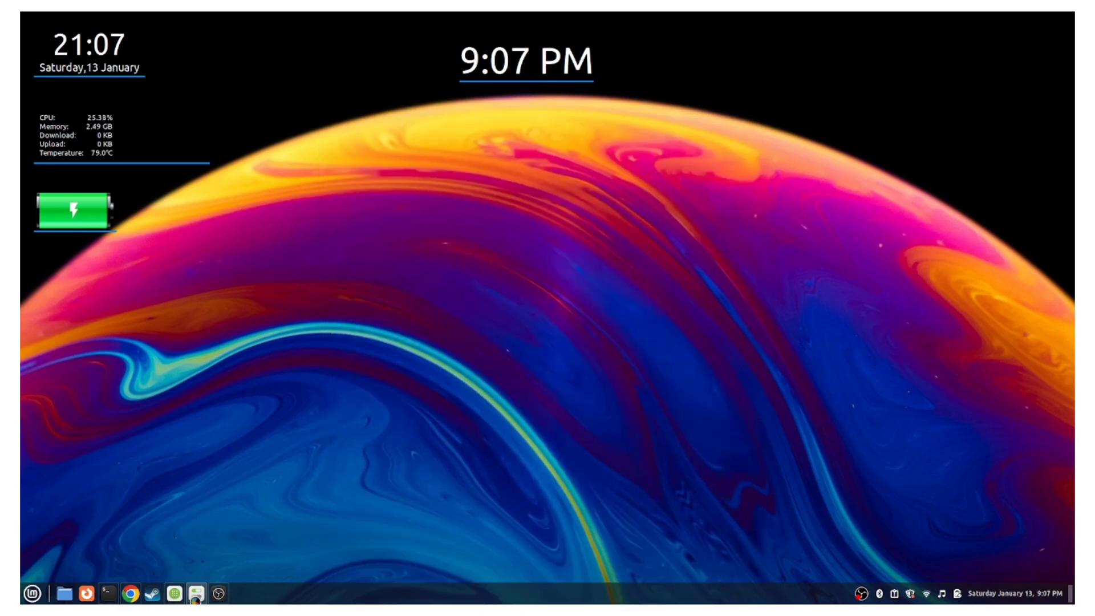